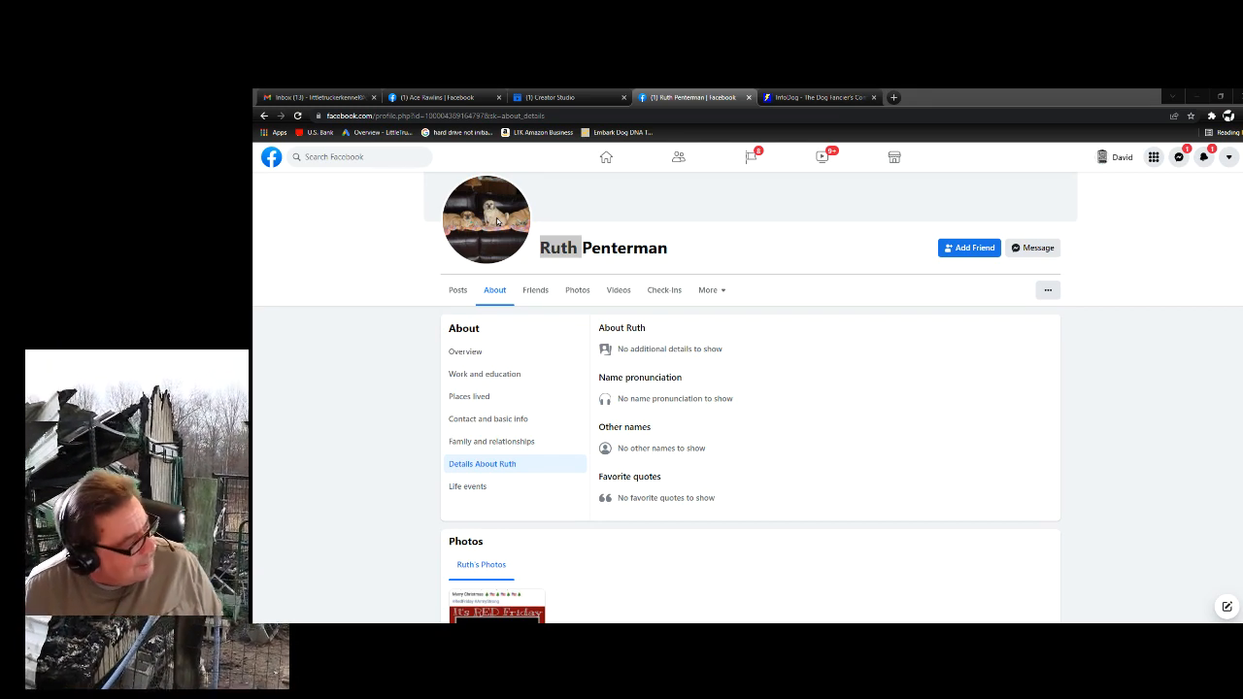
pyautogui.moveTo(457, 225)
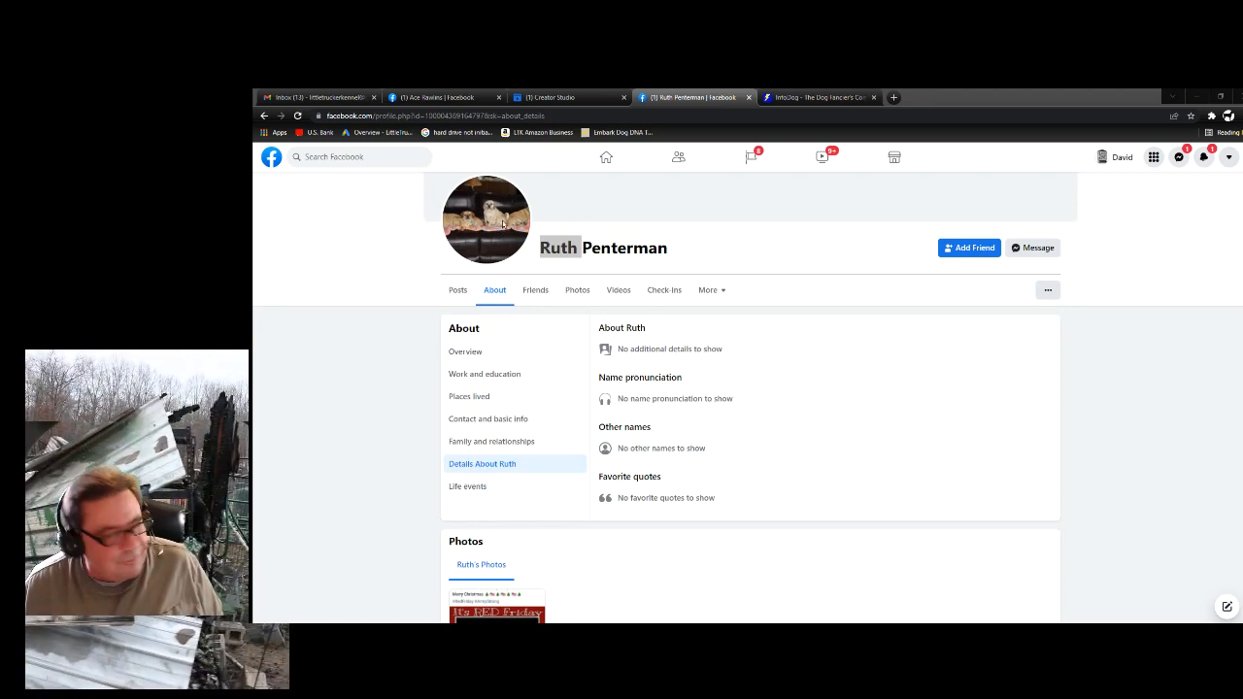
pyautogui.moveTo(482, 276)
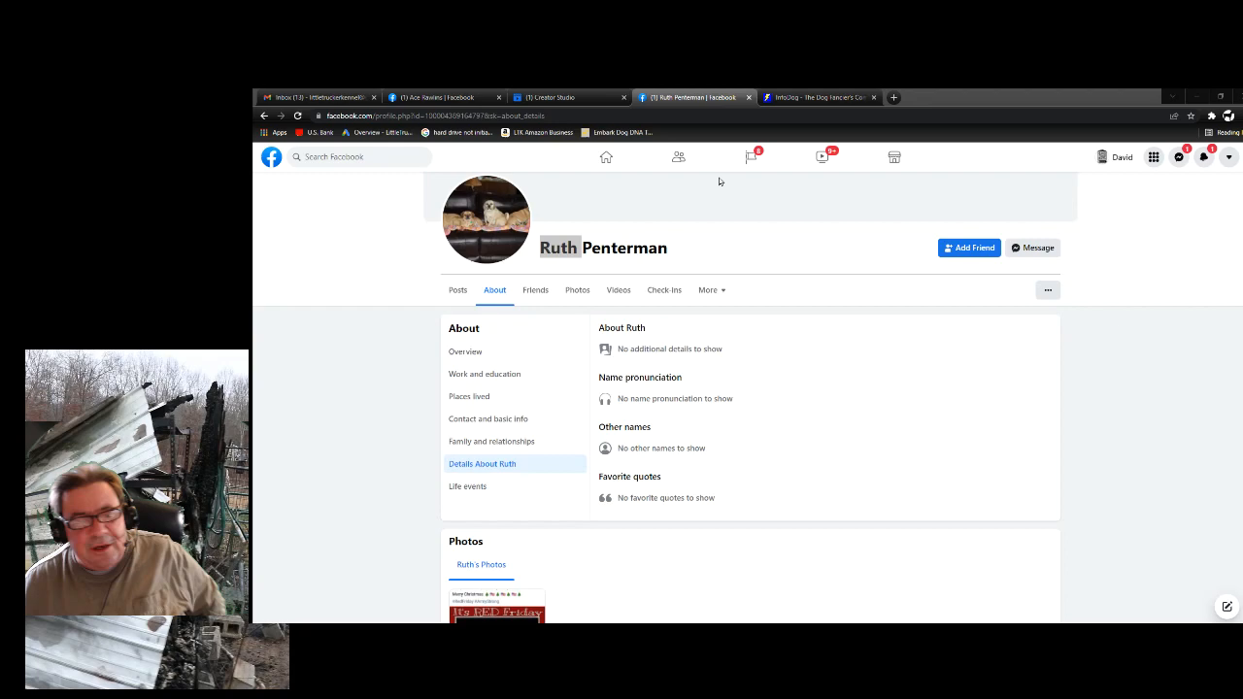
pyautogui.moveTo(684, 181)
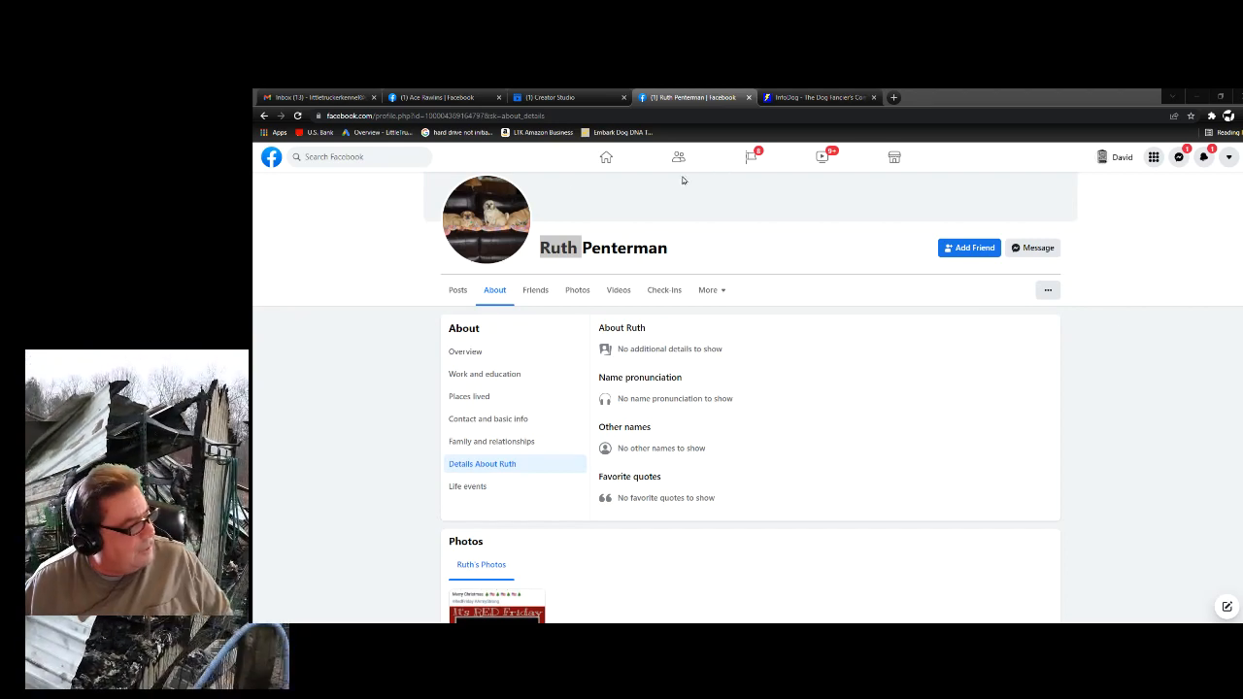
pyautogui.moveTo(610, 204)
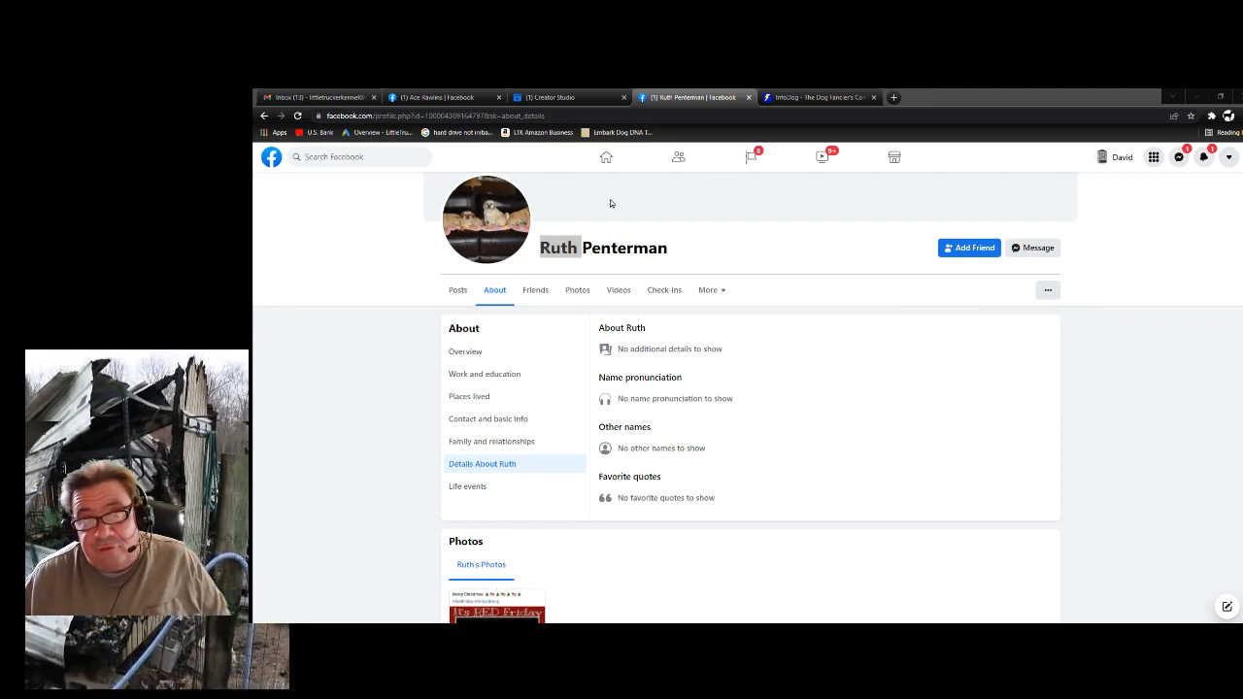
pyautogui.moveTo(713, 192)
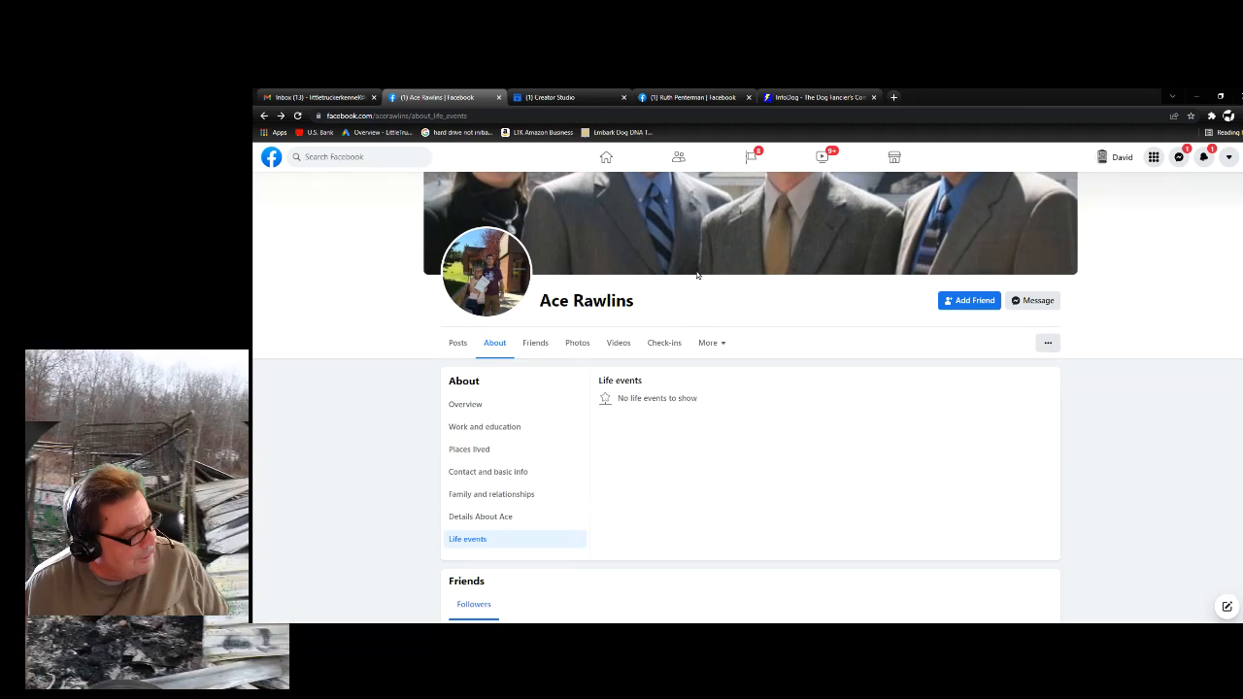
pyautogui.moveTo(466, 404)
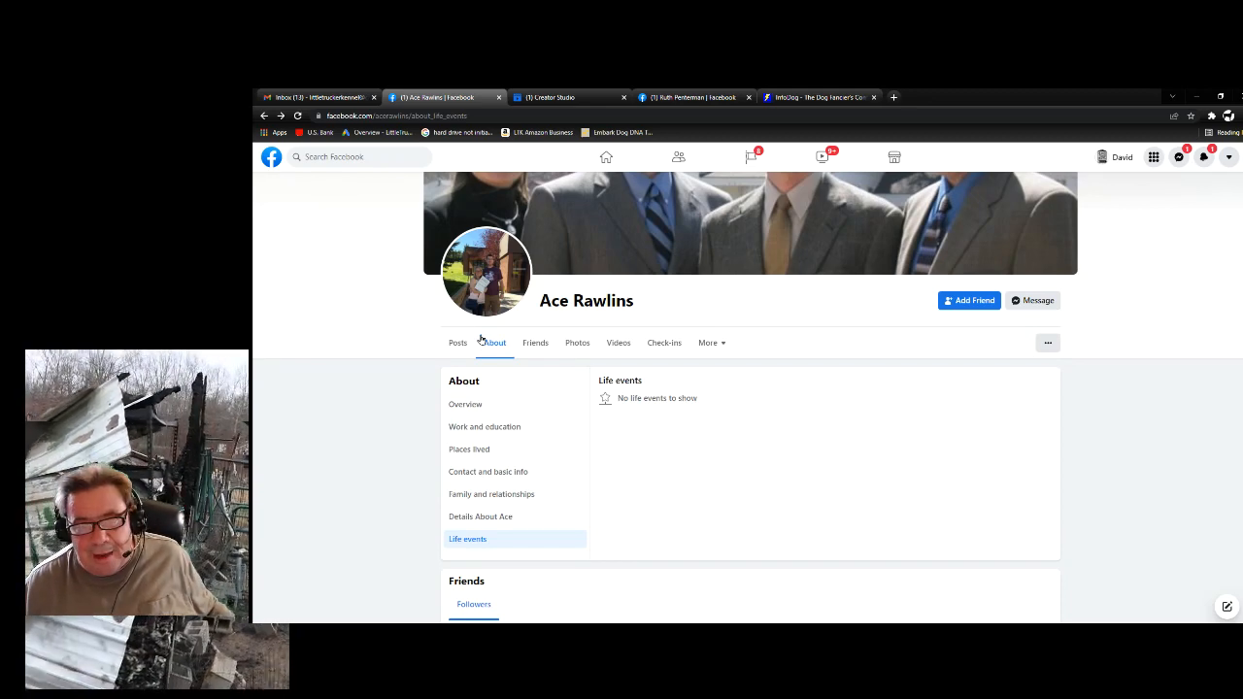
pyautogui.click(467, 404)
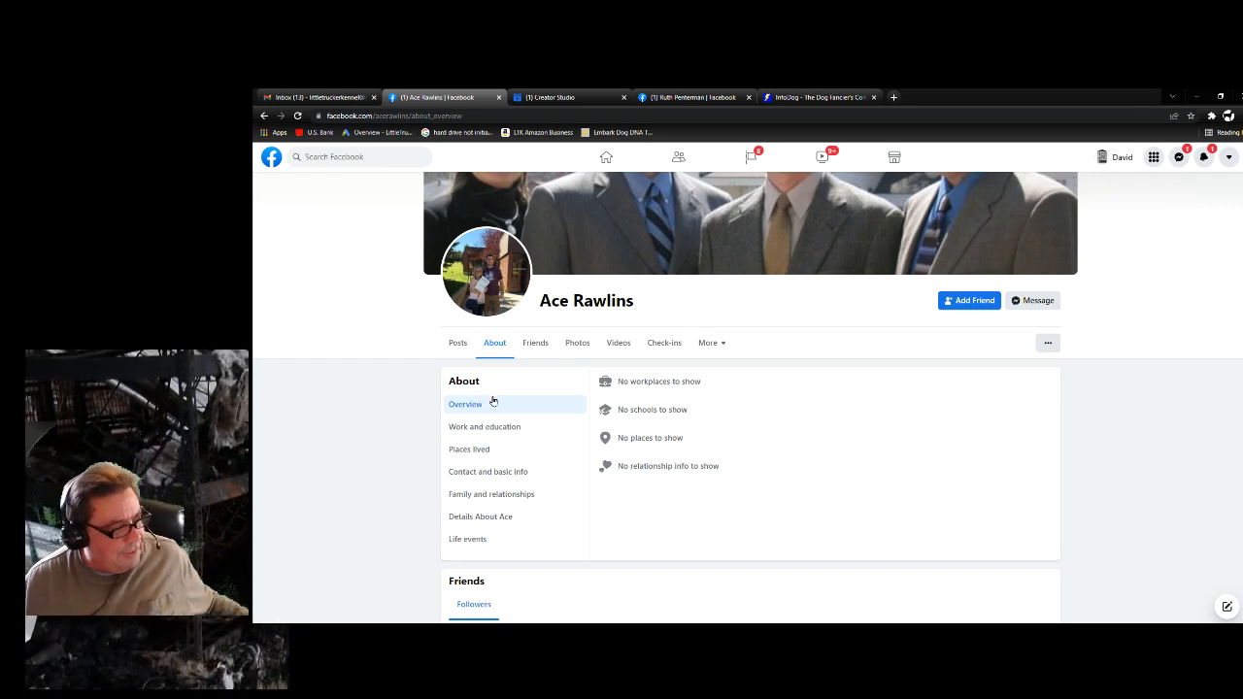
pyautogui.click(484, 427)
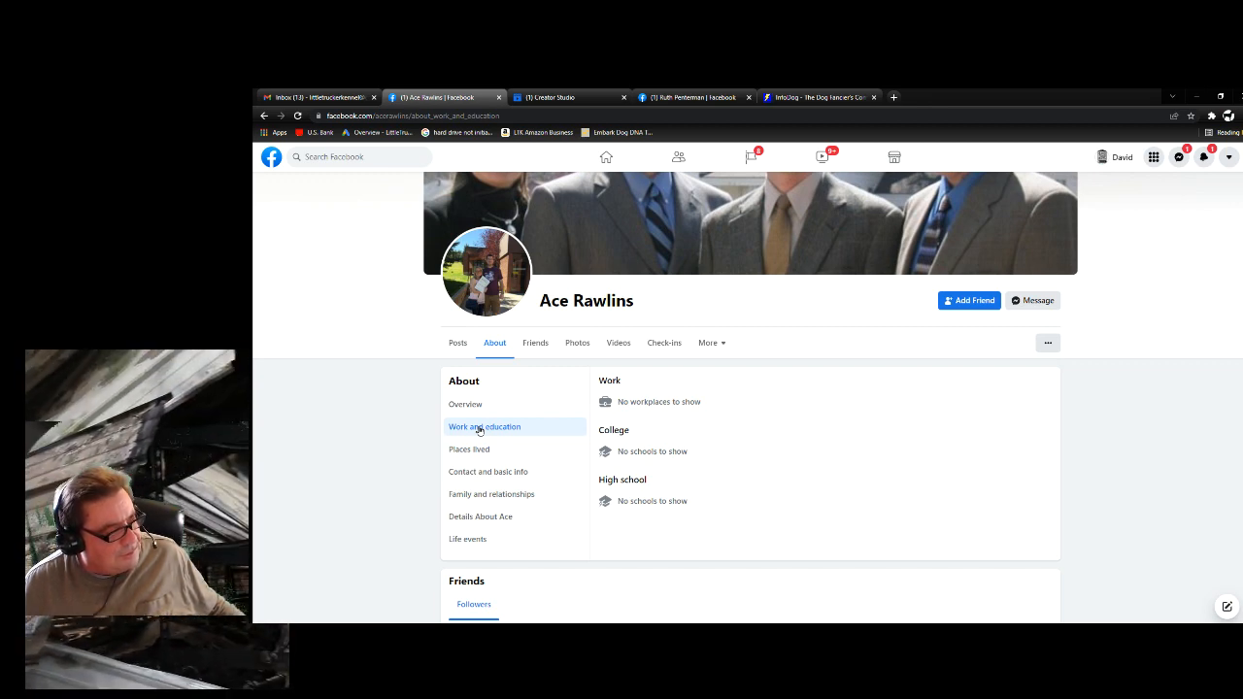
pyautogui.click(470, 449)
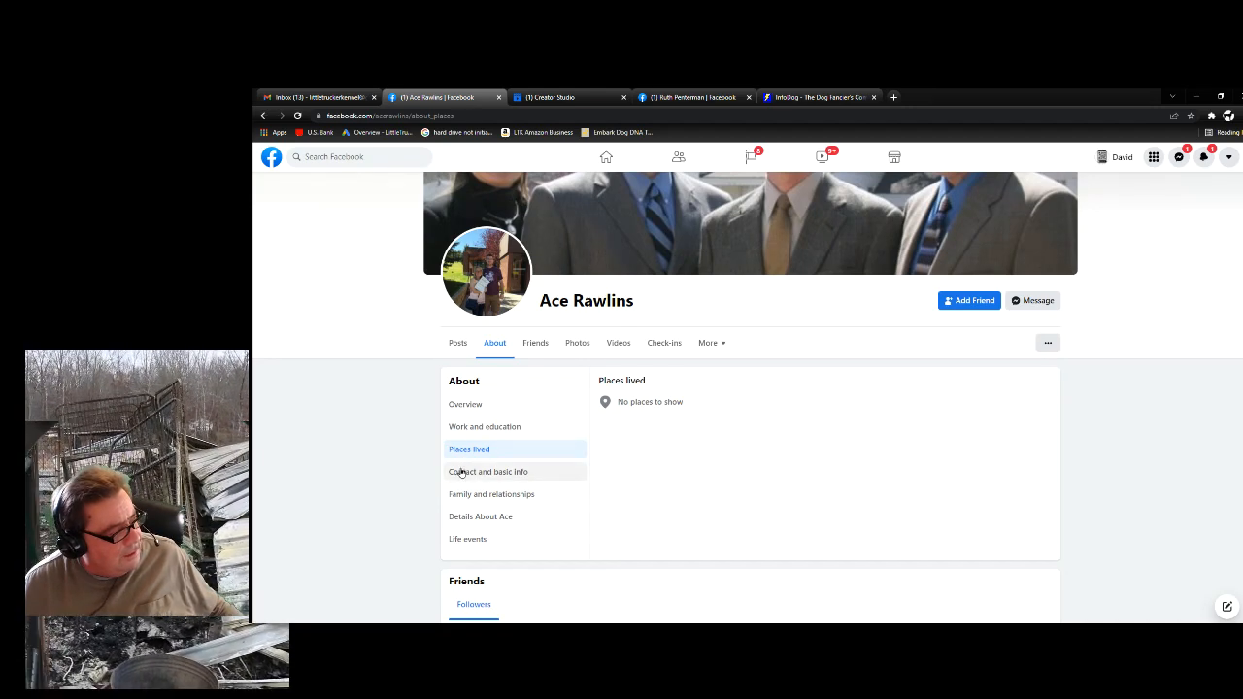
pyautogui.click(489, 473)
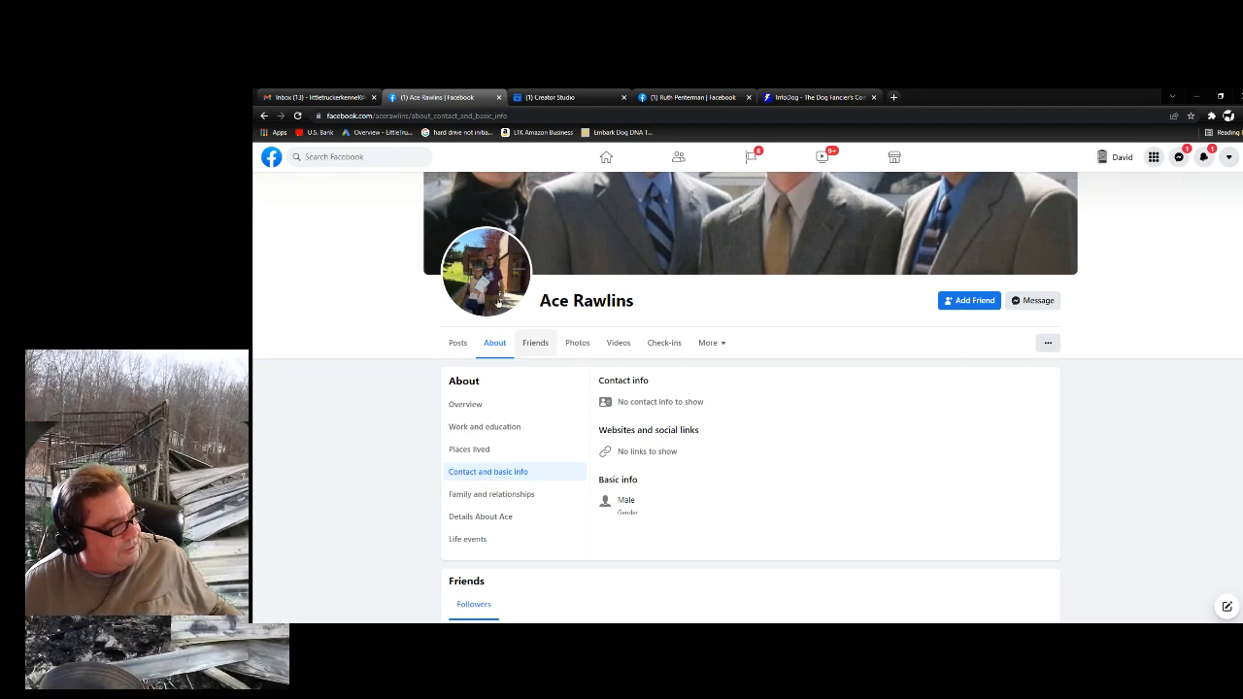
pyautogui.click(486, 272)
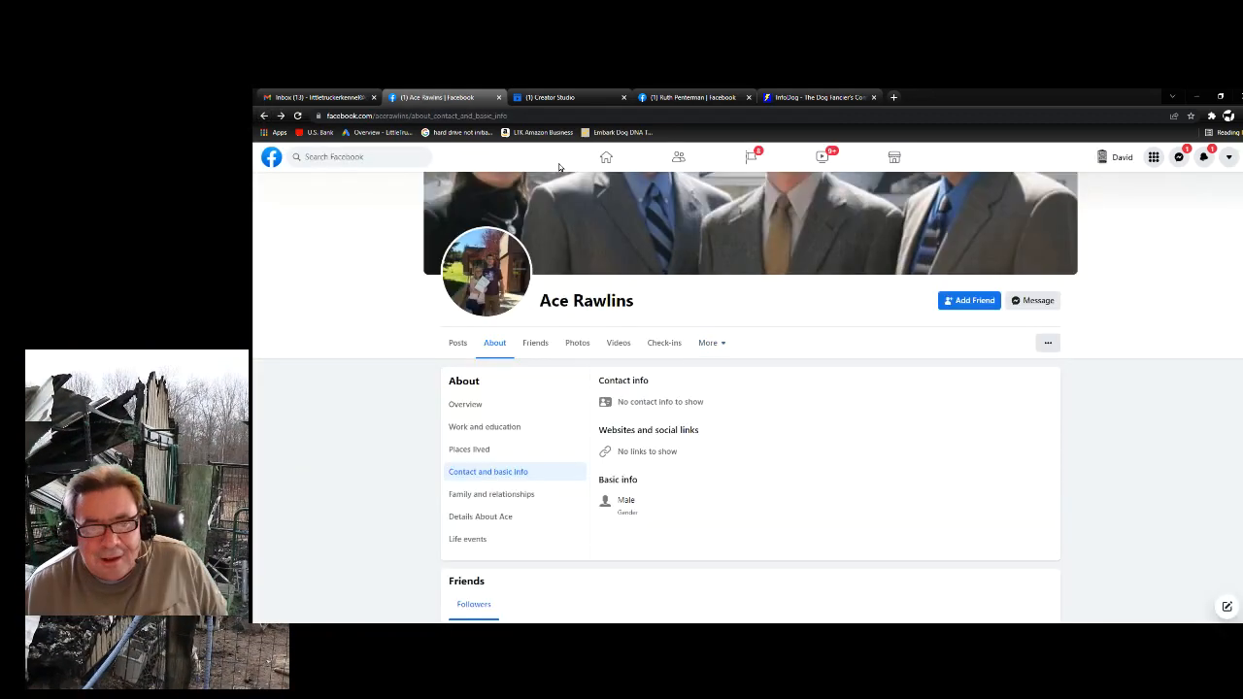
pyautogui.moveTo(753, 280)
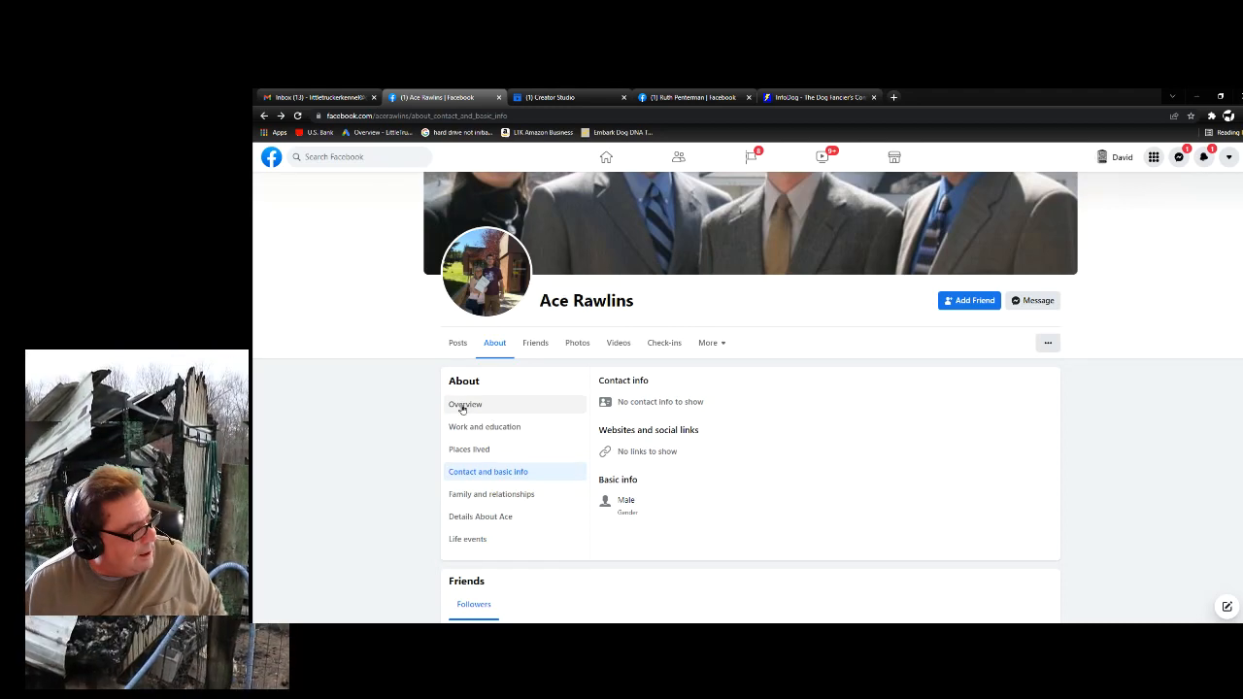
pyautogui.moveTo(513, 468)
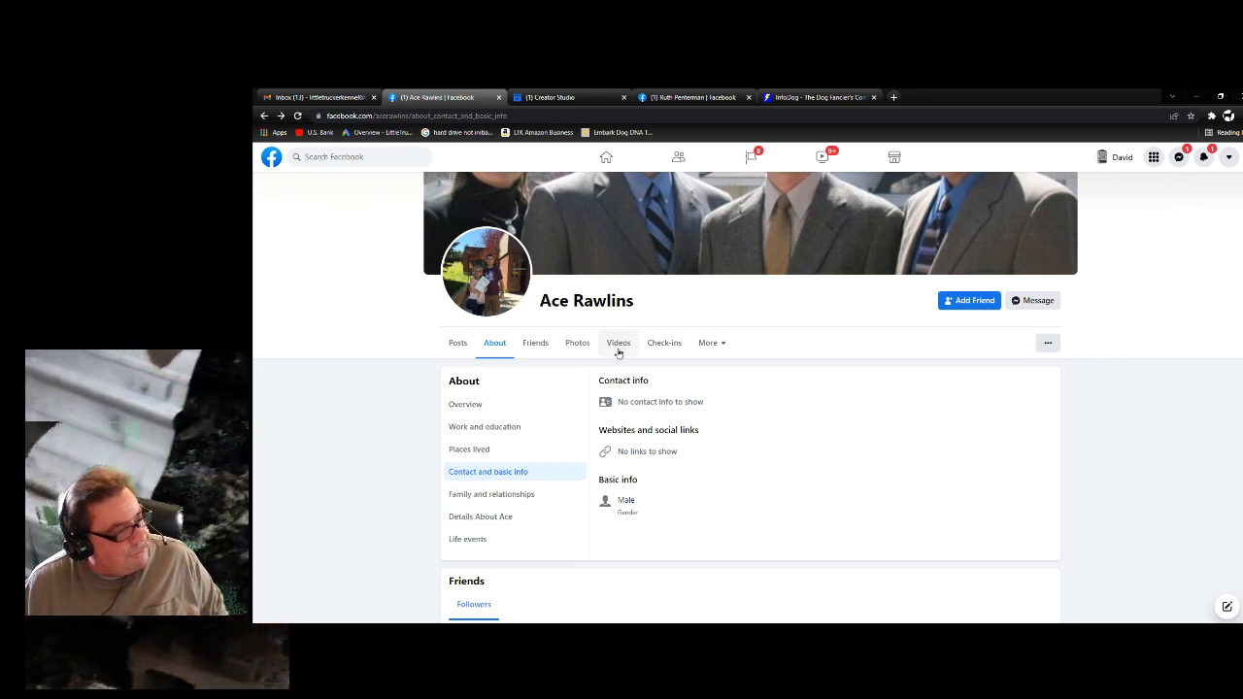
pyautogui.moveTo(743, 303)
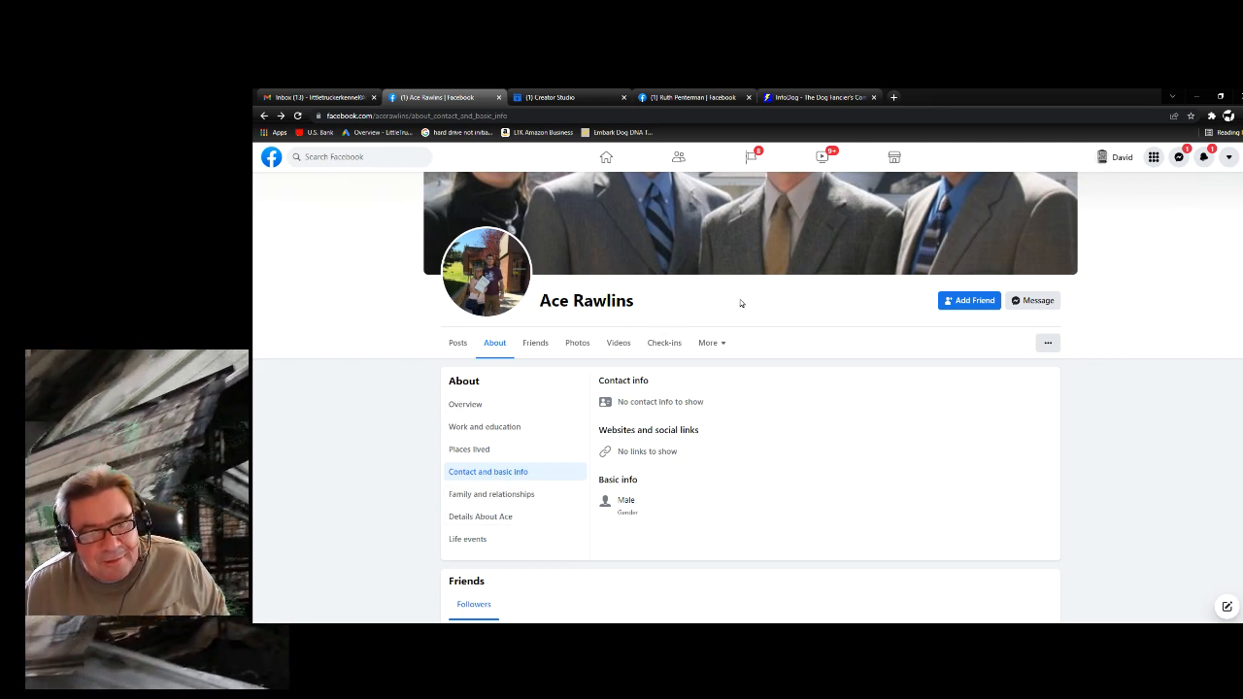
pyautogui.moveTo(814, 323)
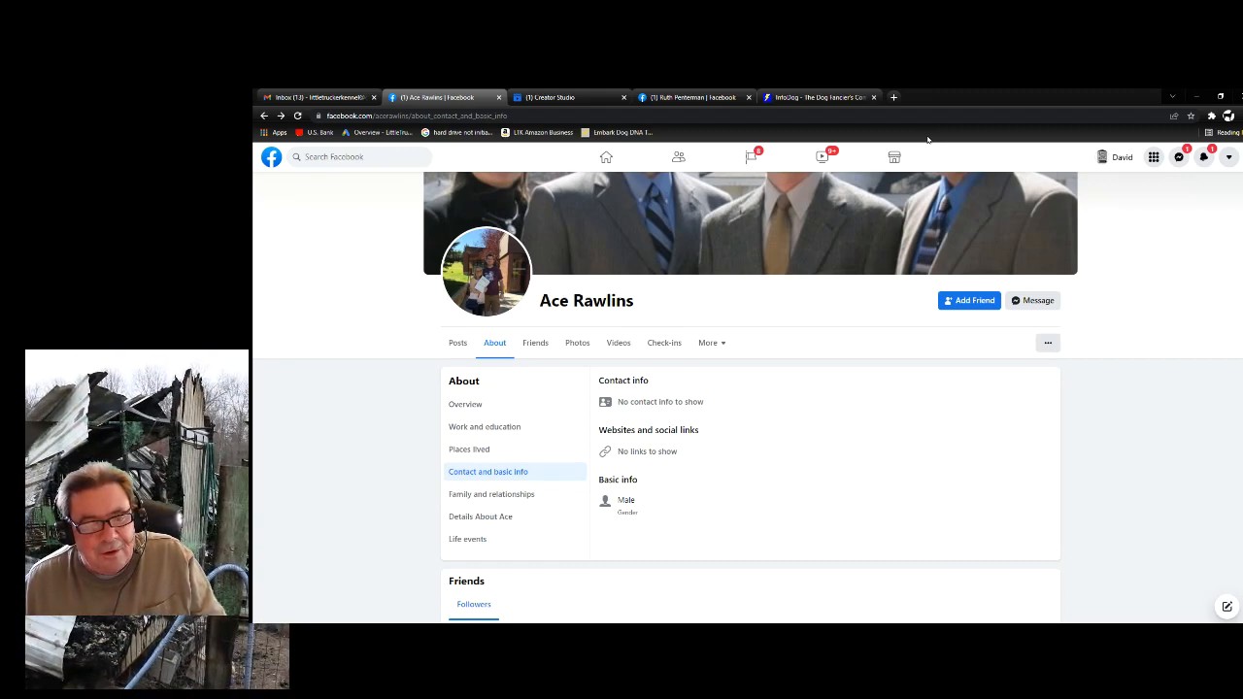
pyautogui.moveTo(1045, 190)
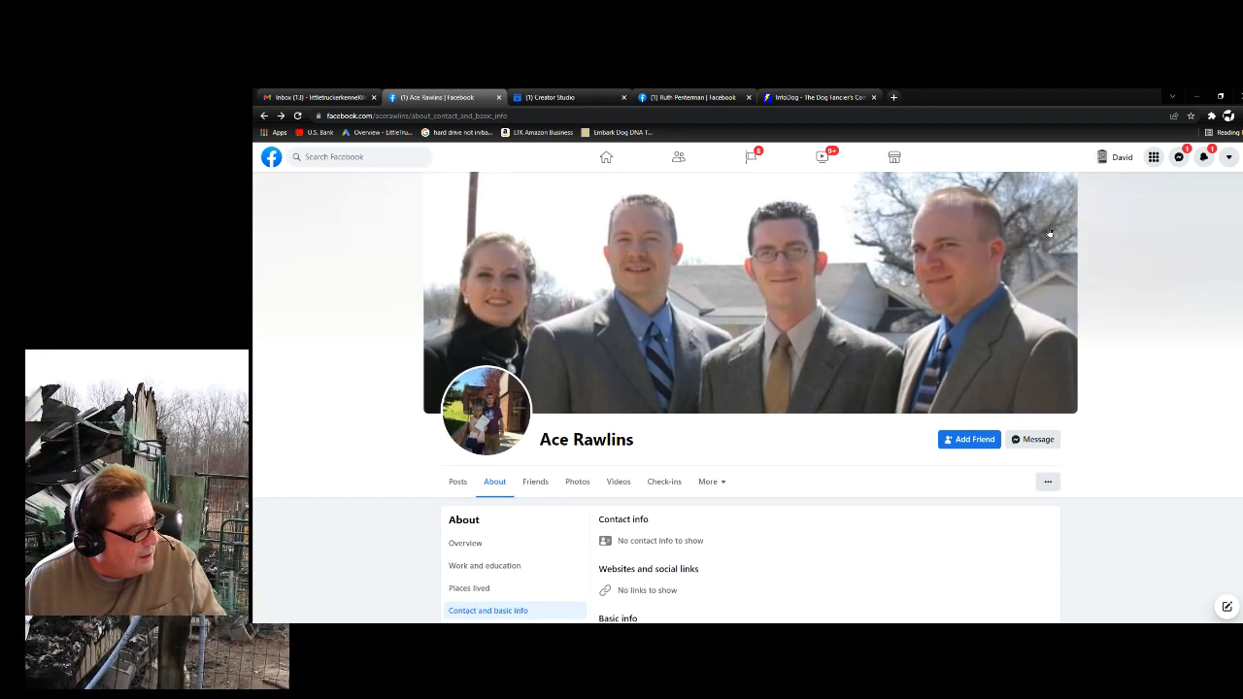
pyautogui.moveTo(742, 255)
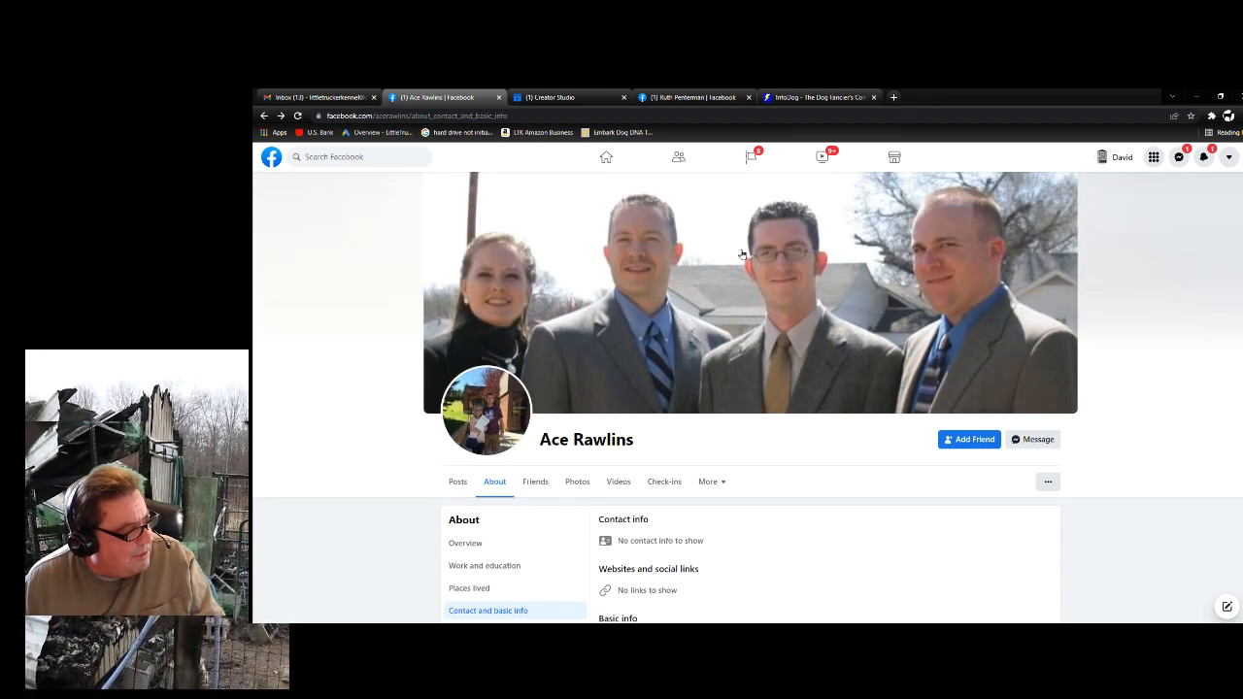
pyautogui.moveTo(1053, 220)
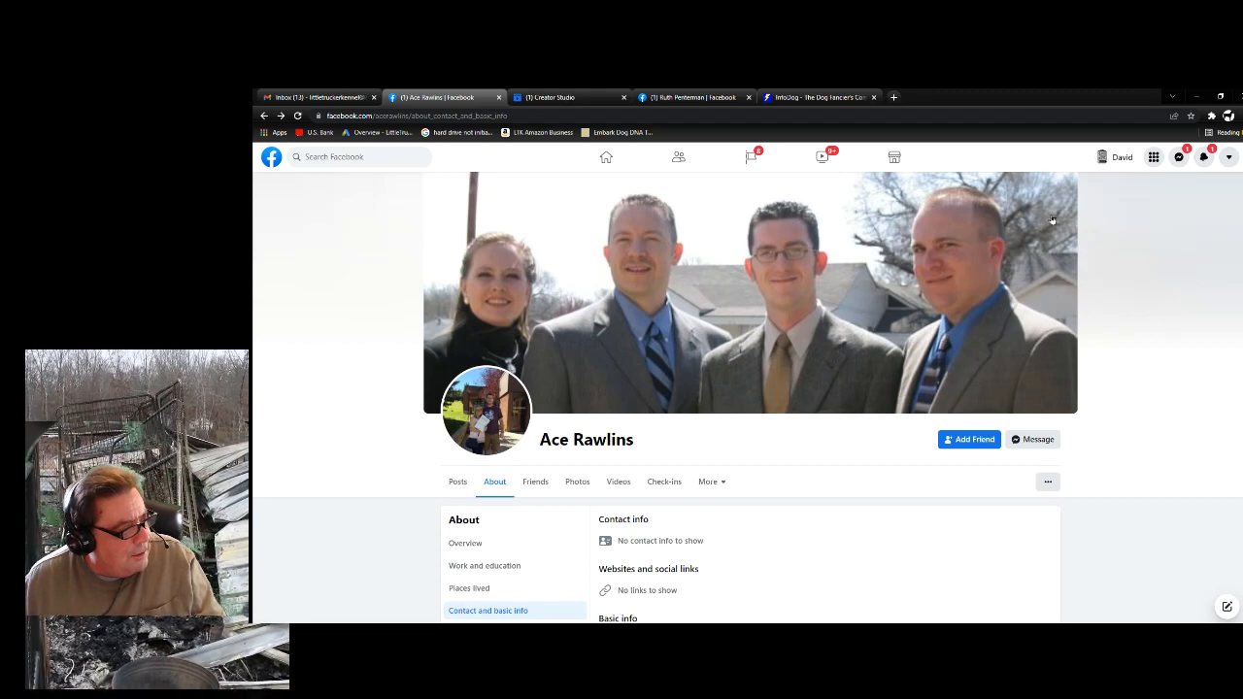
pyautogui.moveTo(855, 241)
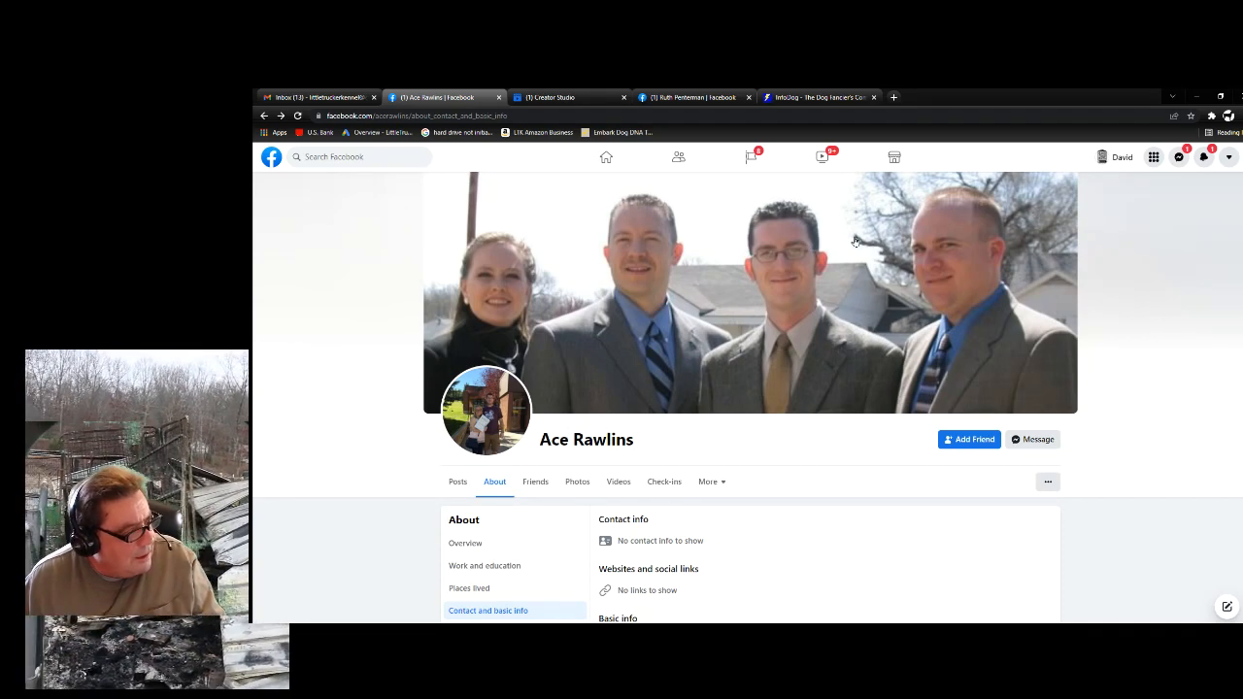
pyautogui.moveTo(600, 286)
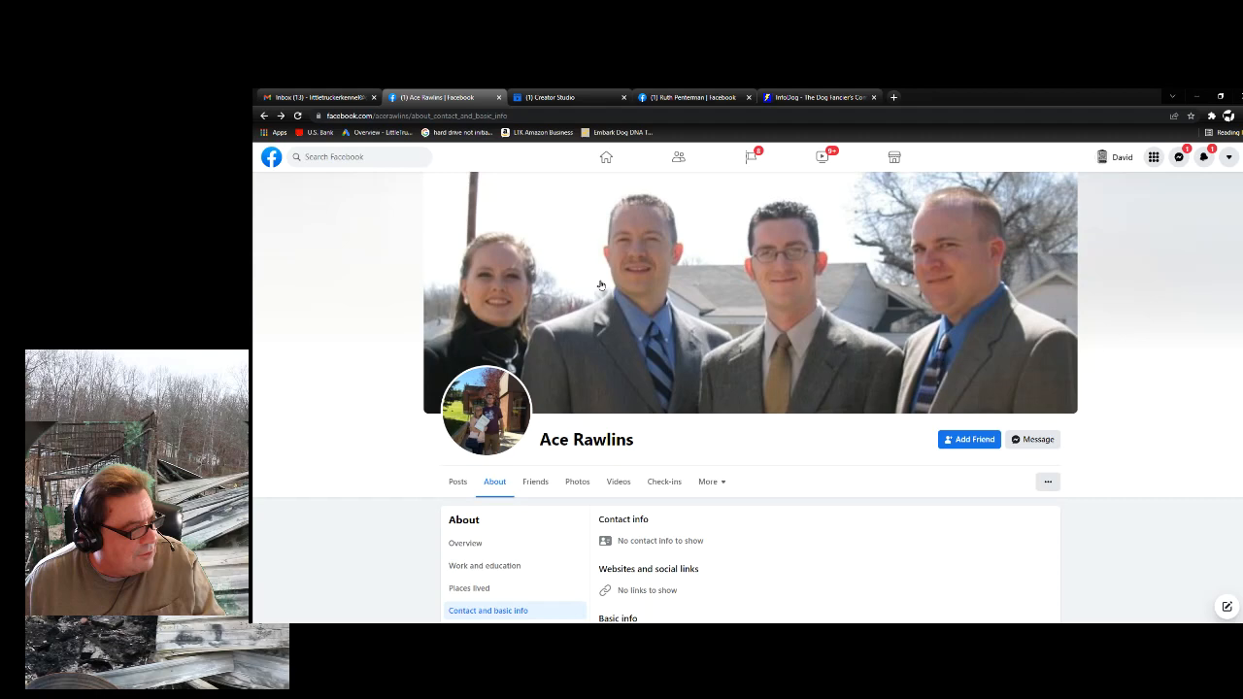
pyautogui.moveTo(723, 237)
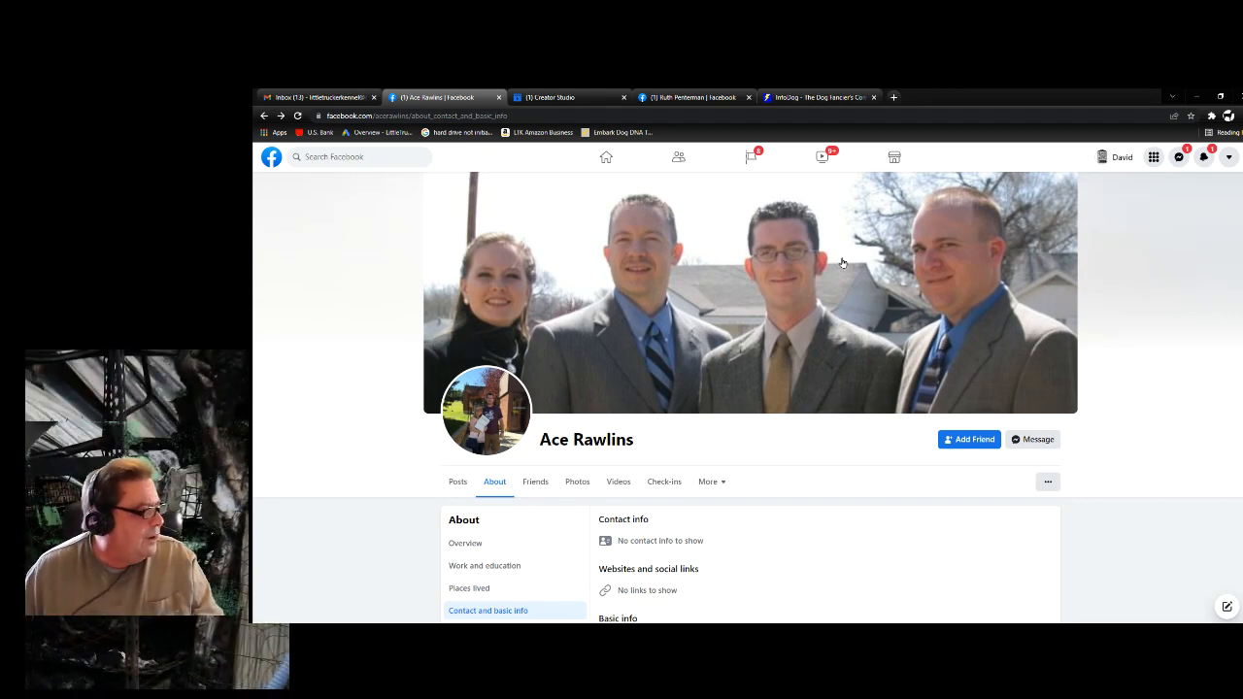
pyautogui.moveTo(866, 346)
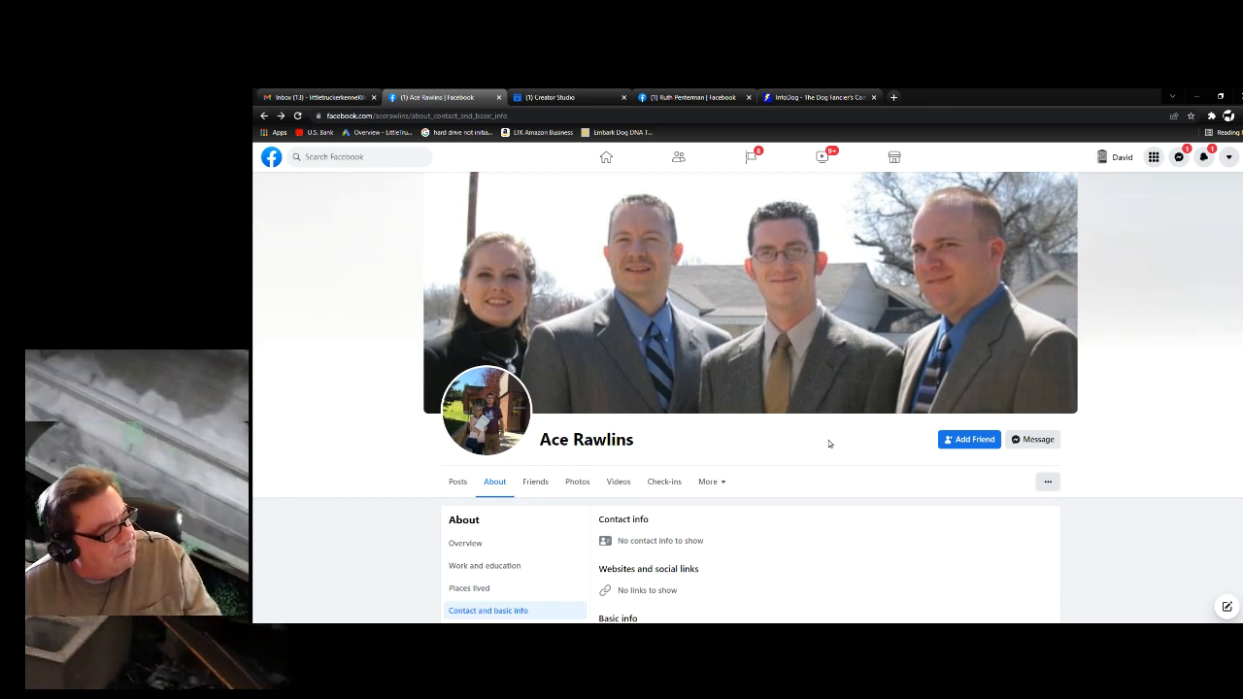
pyautogui.moveTo(774, 433)
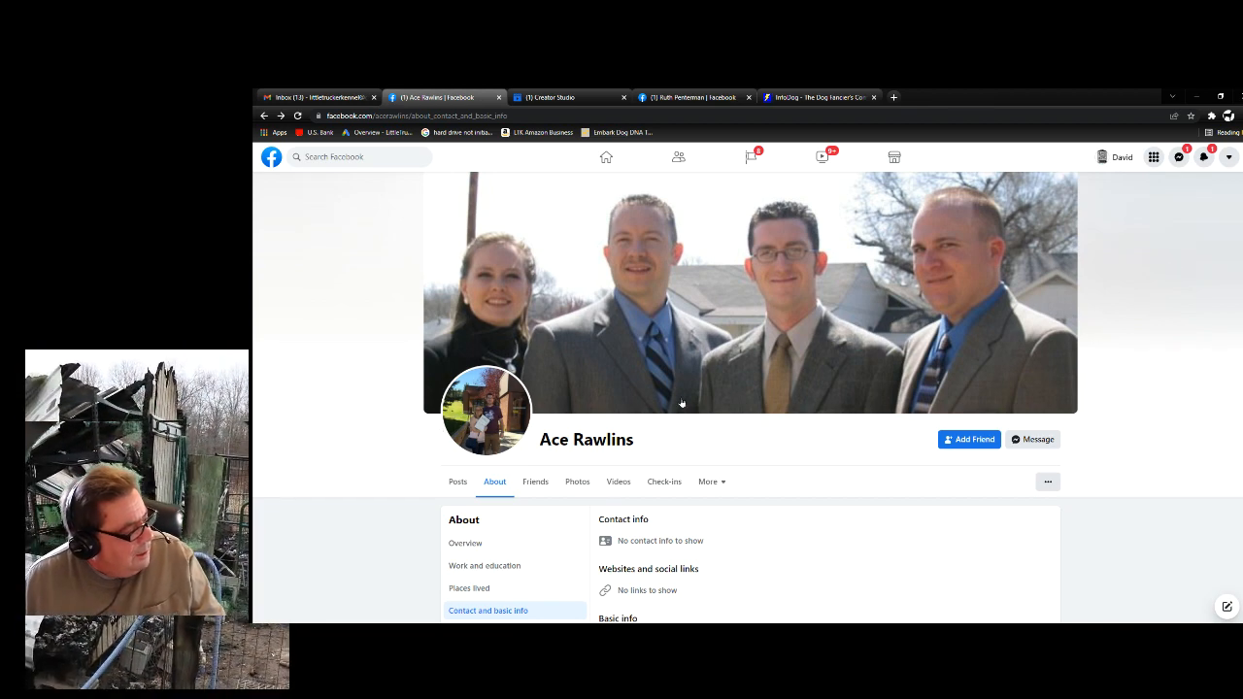
pyautogui.scroll(-3)
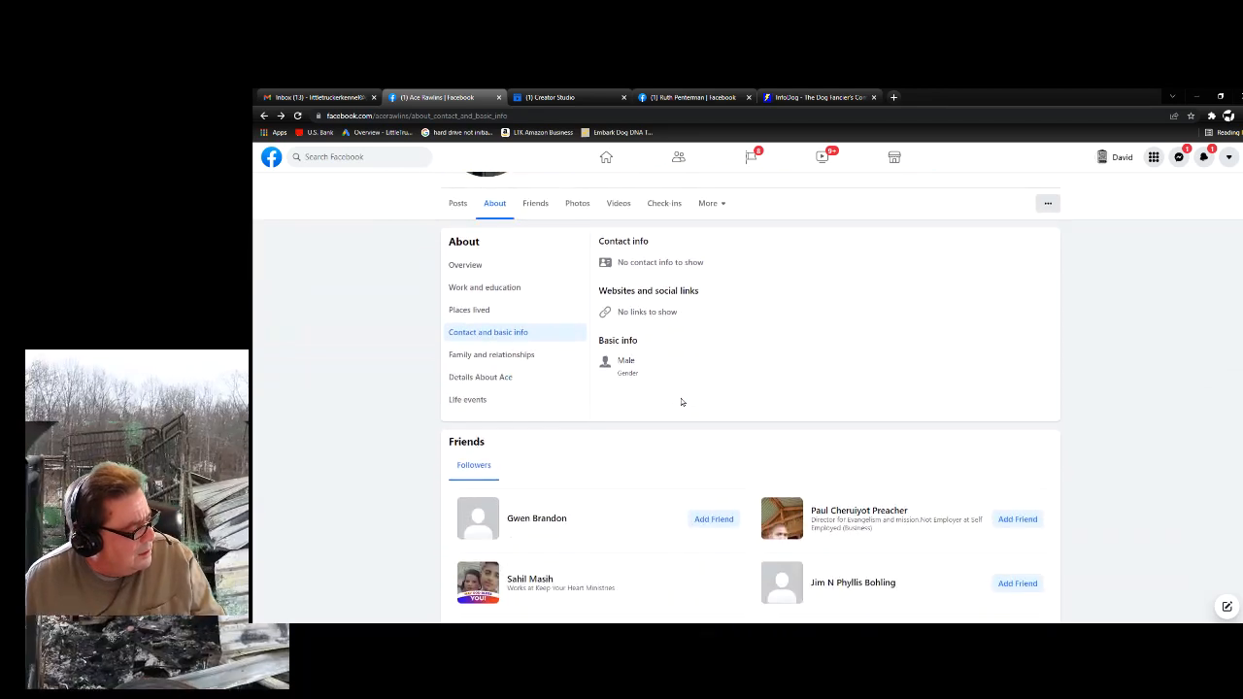
pyautogui.scroll(3)
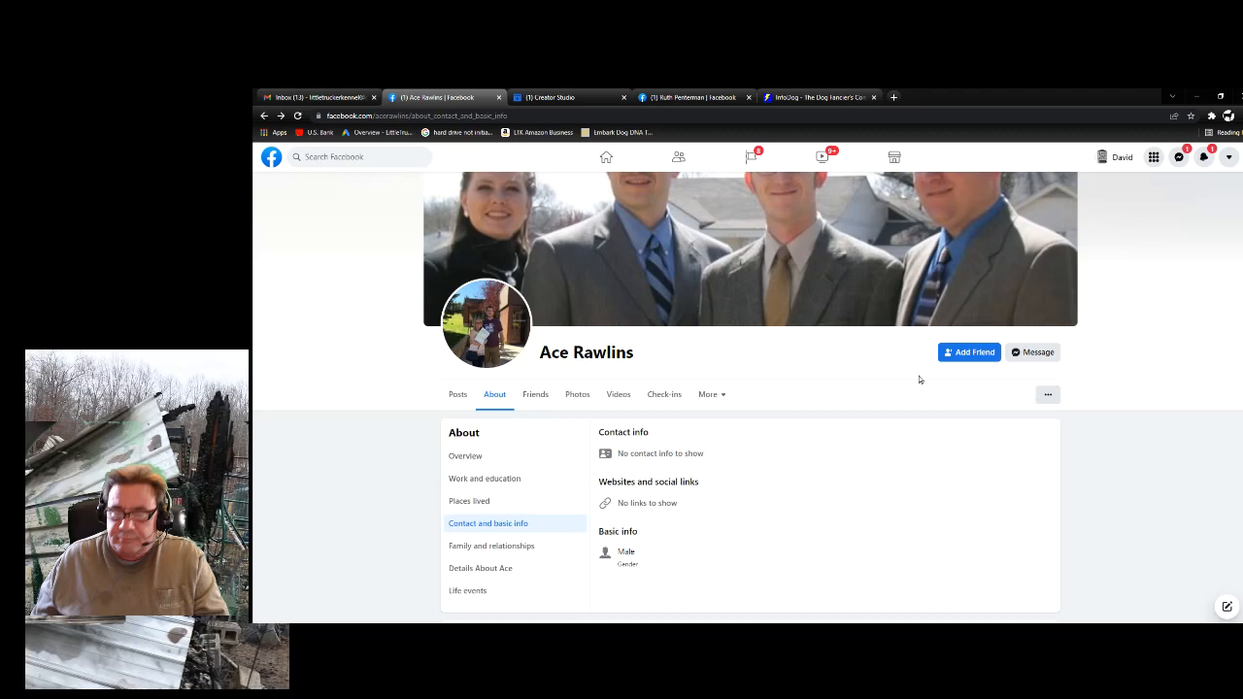
pyautogui.moveTo(1212, 336)
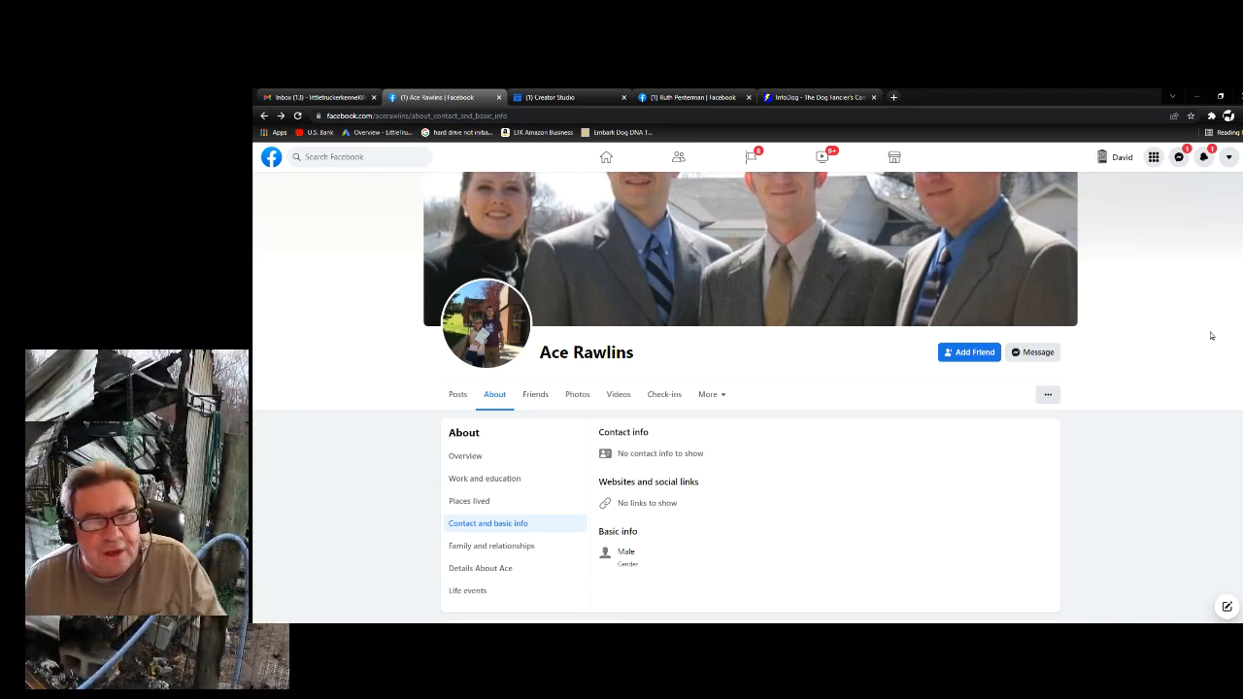
pyautogui.scroll(-3)
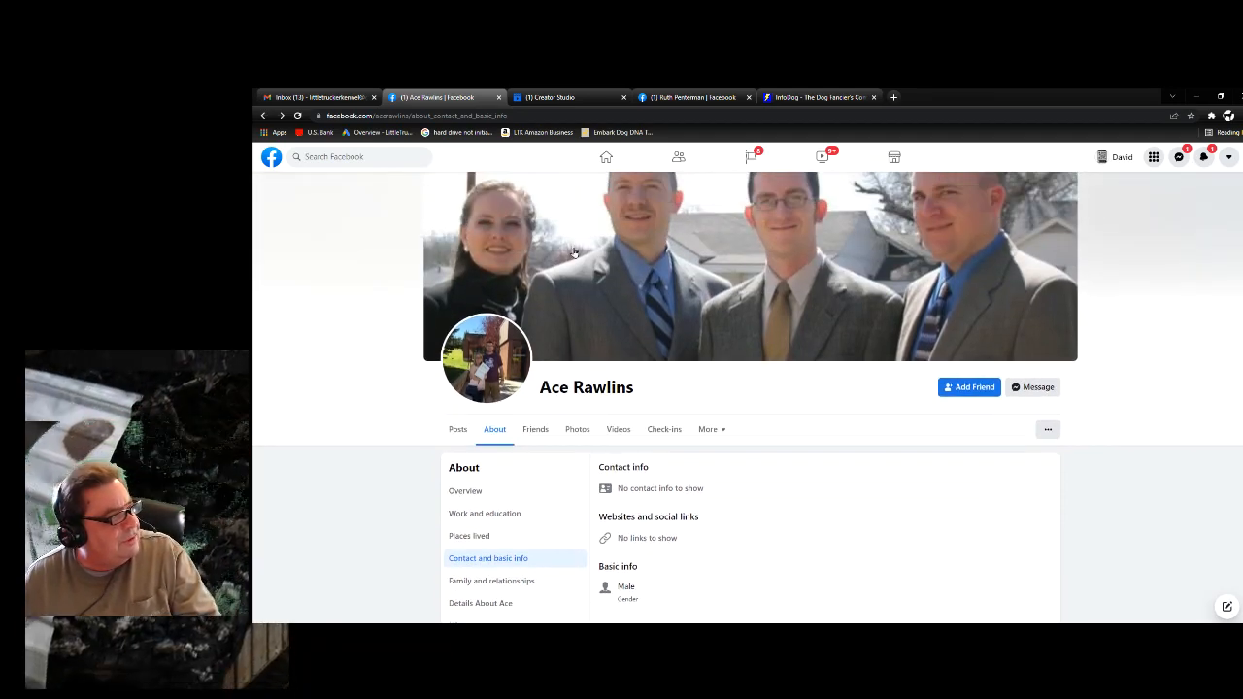
pyautogui.scroll(-3)
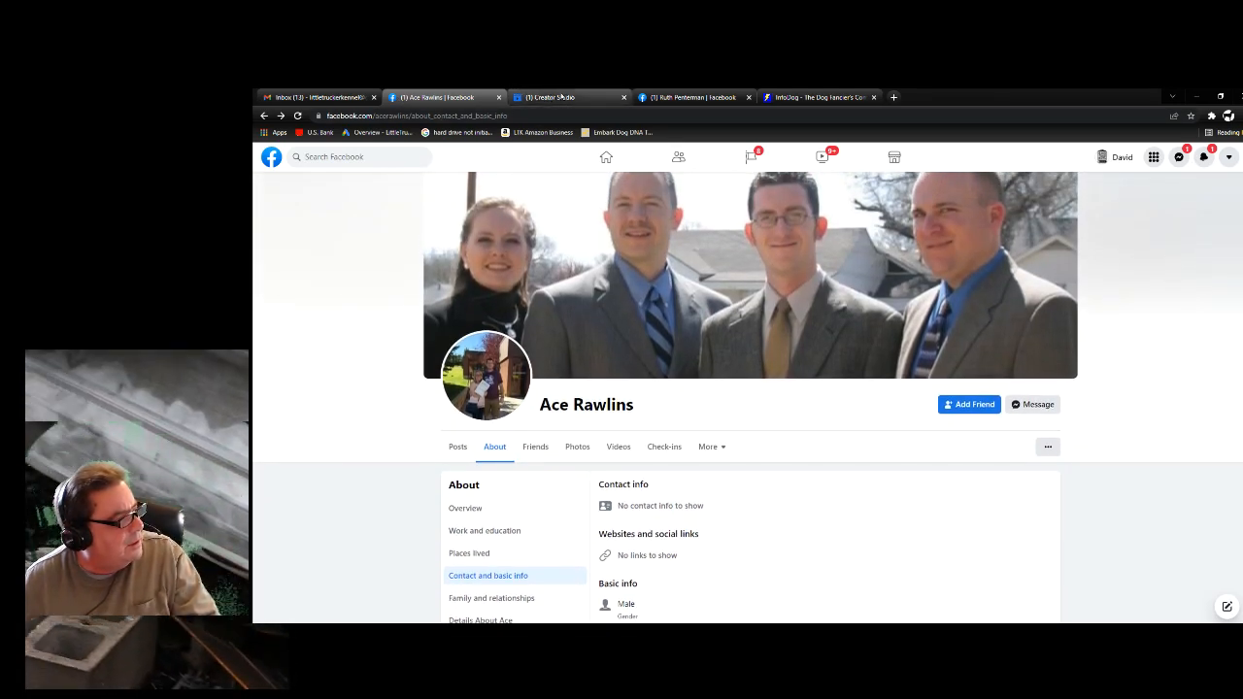
pyautogui.click(553, 97)
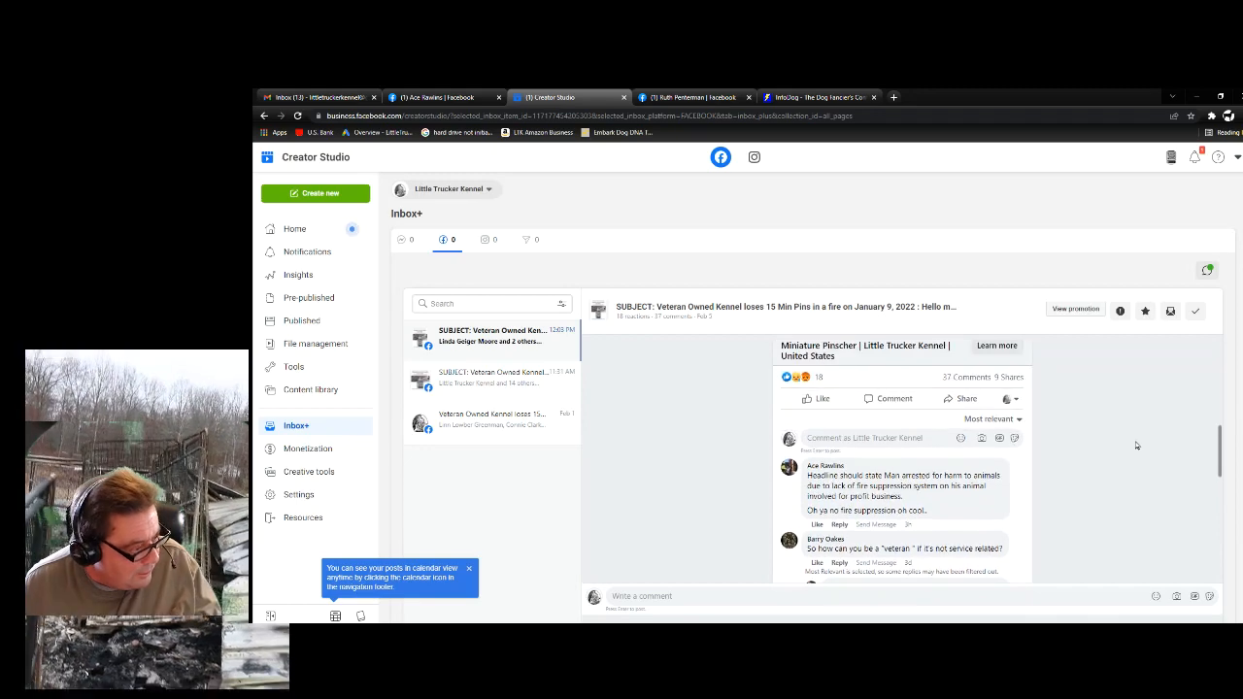
pyautogui.moveTo(1039, 466)
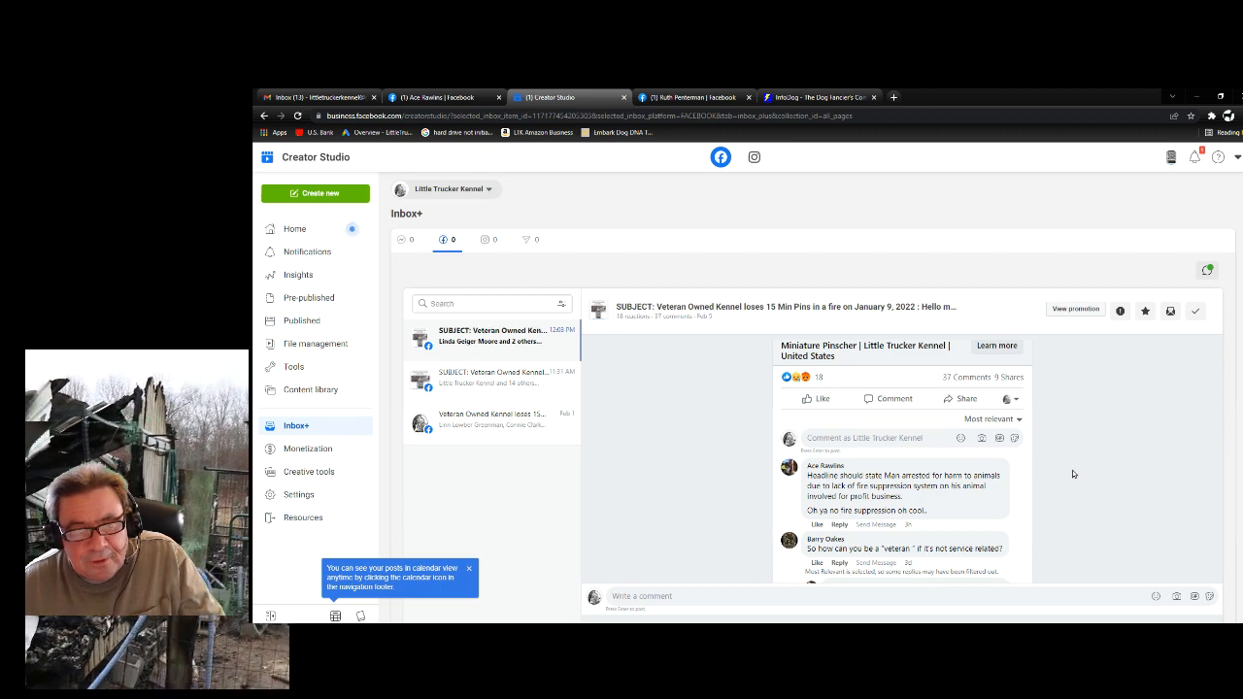
# Scroll the kennel fire post's comment thread to reveal an additional reply.
pyautogui.scroll(-3)
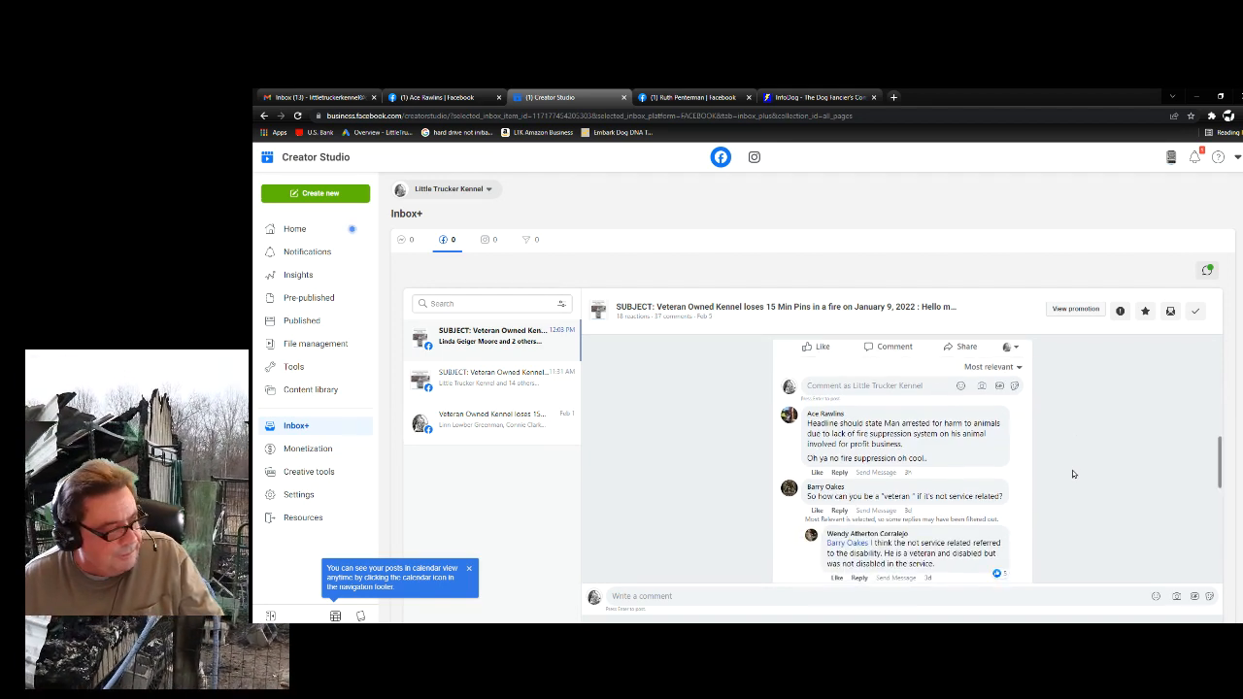
# Read down the thread with the long accusatory comment expanded via See more.
pyautogui.scroll(-3)
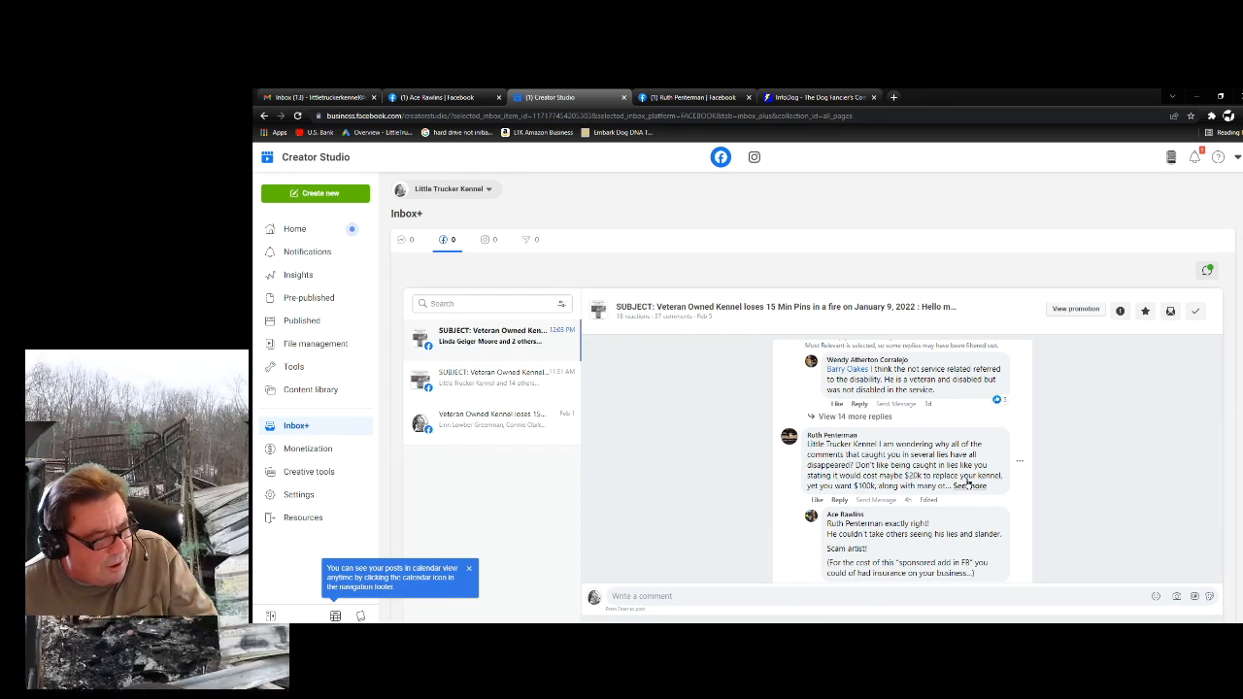
pyautogui.click(972, 486)
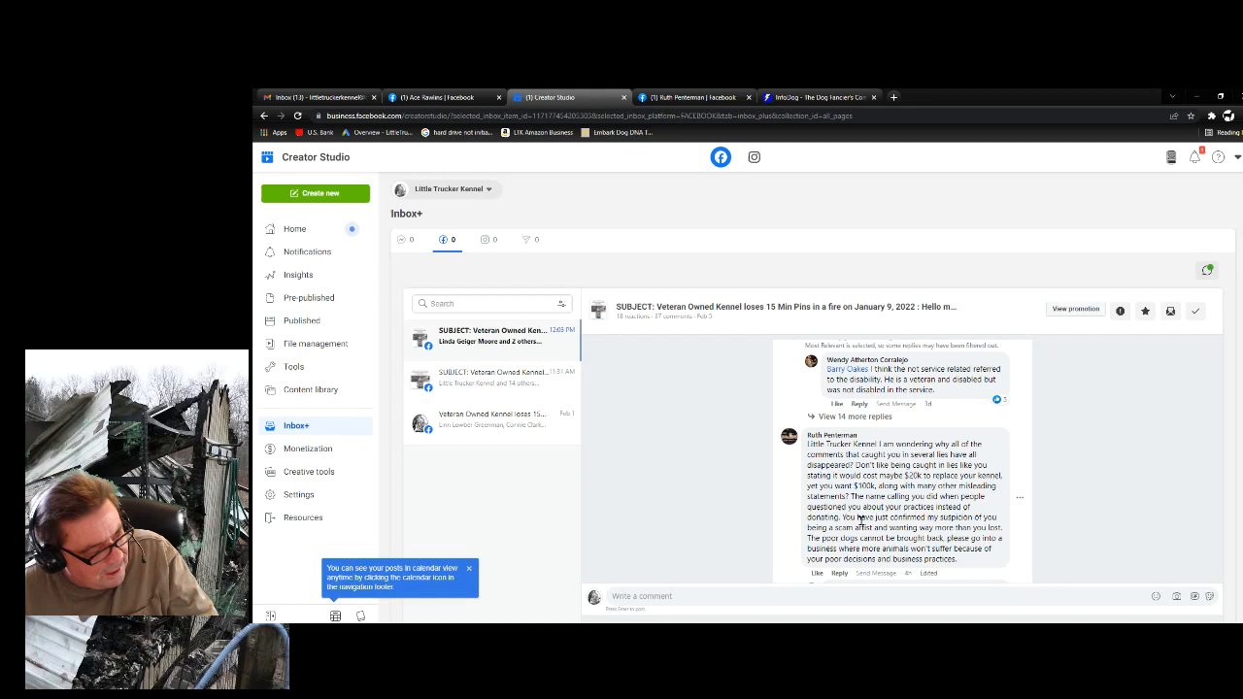
pyautogui.scroll(-3)
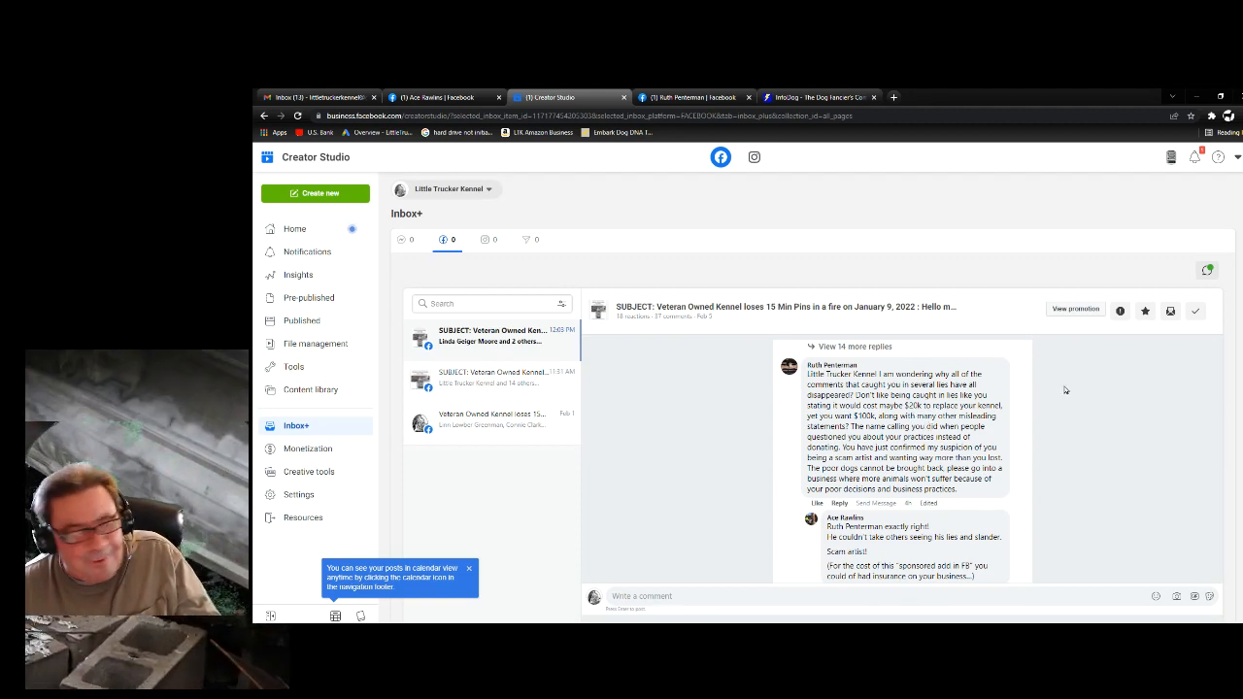
pyautogui.moveTo(1061, 397)
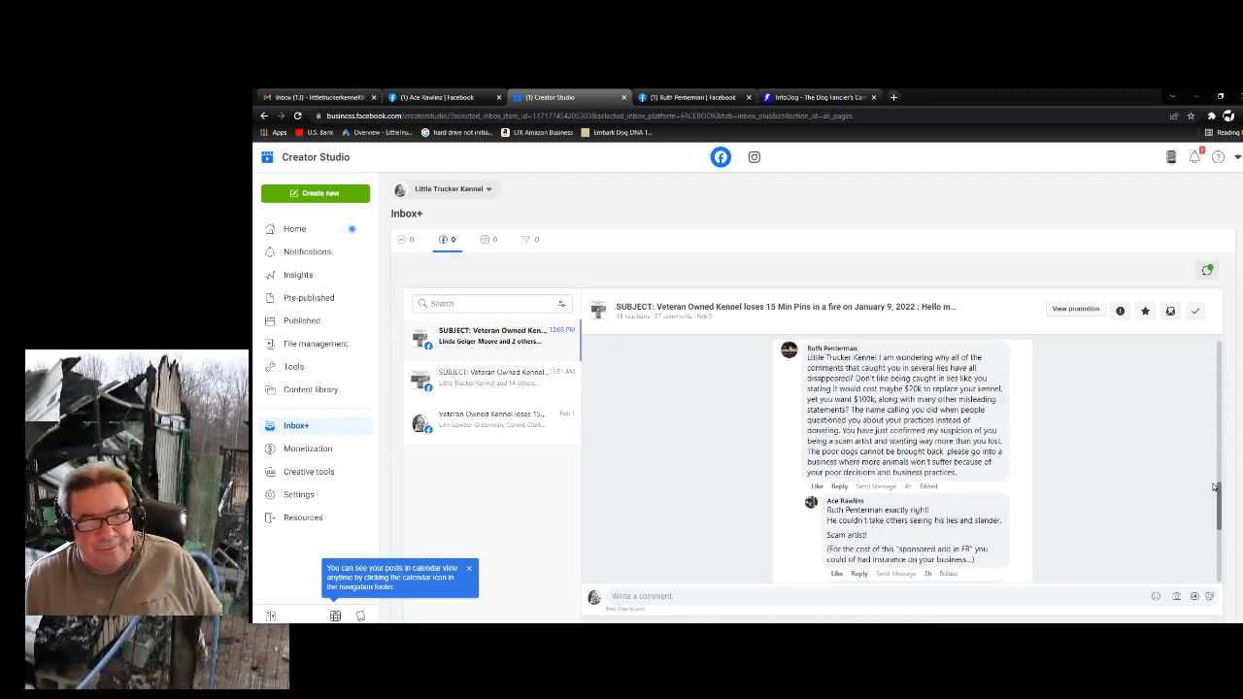
pyautogui.scroll(-3)
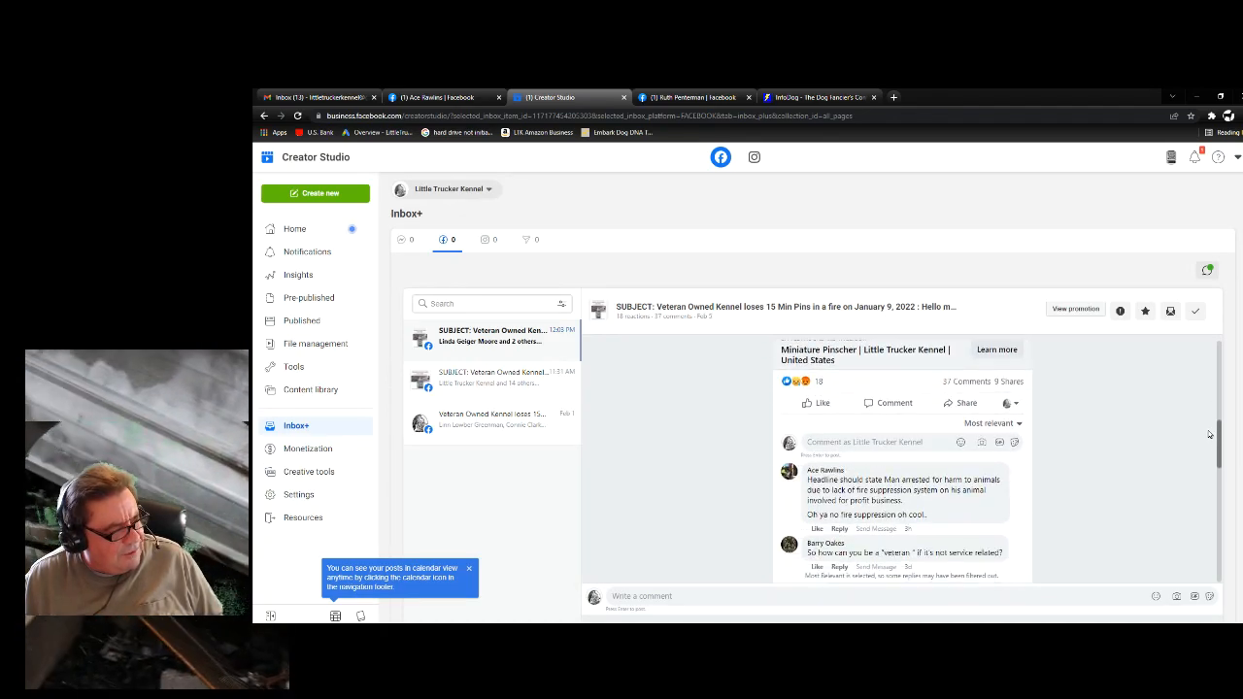
pyautogui.scroll(-3)
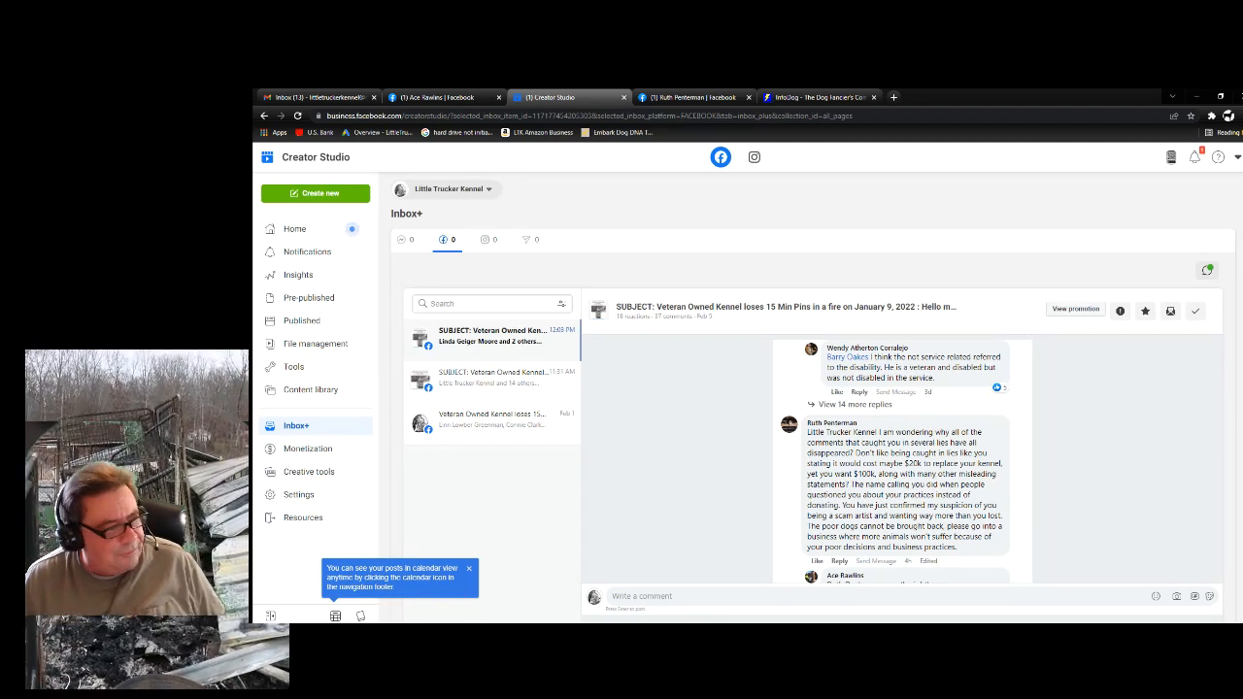
pyautogui.moveTo(1072, 445)
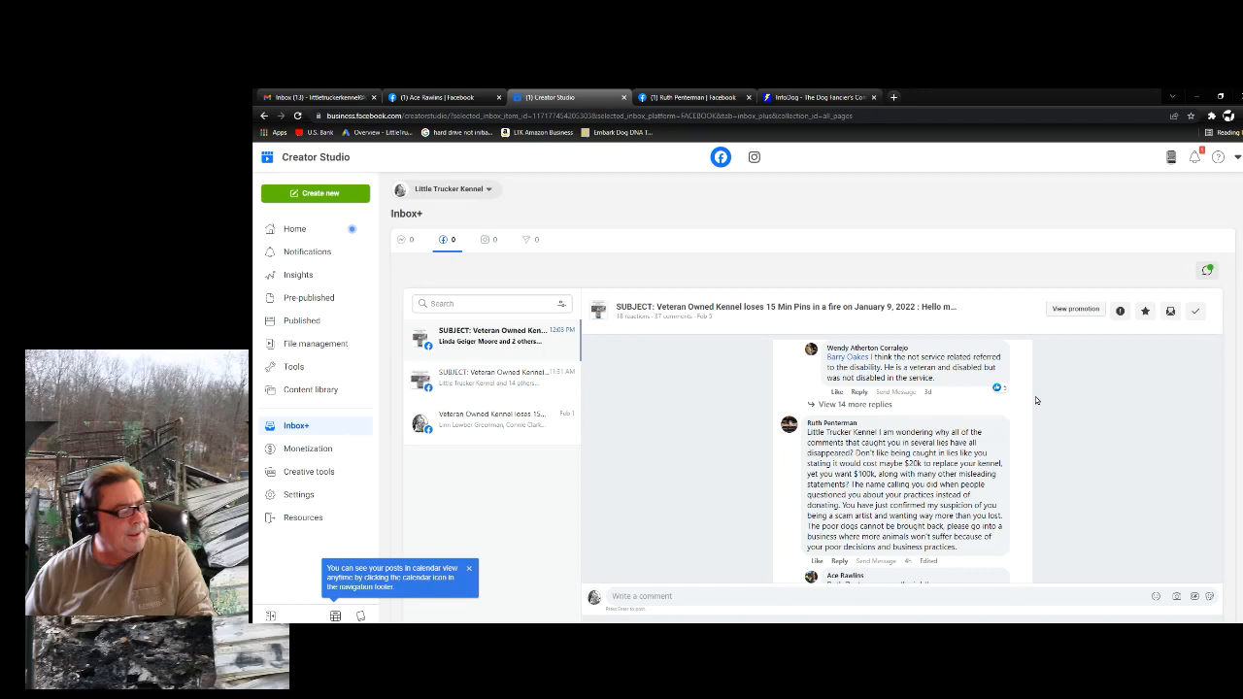
pyautogui.moveTo(1228, 412)
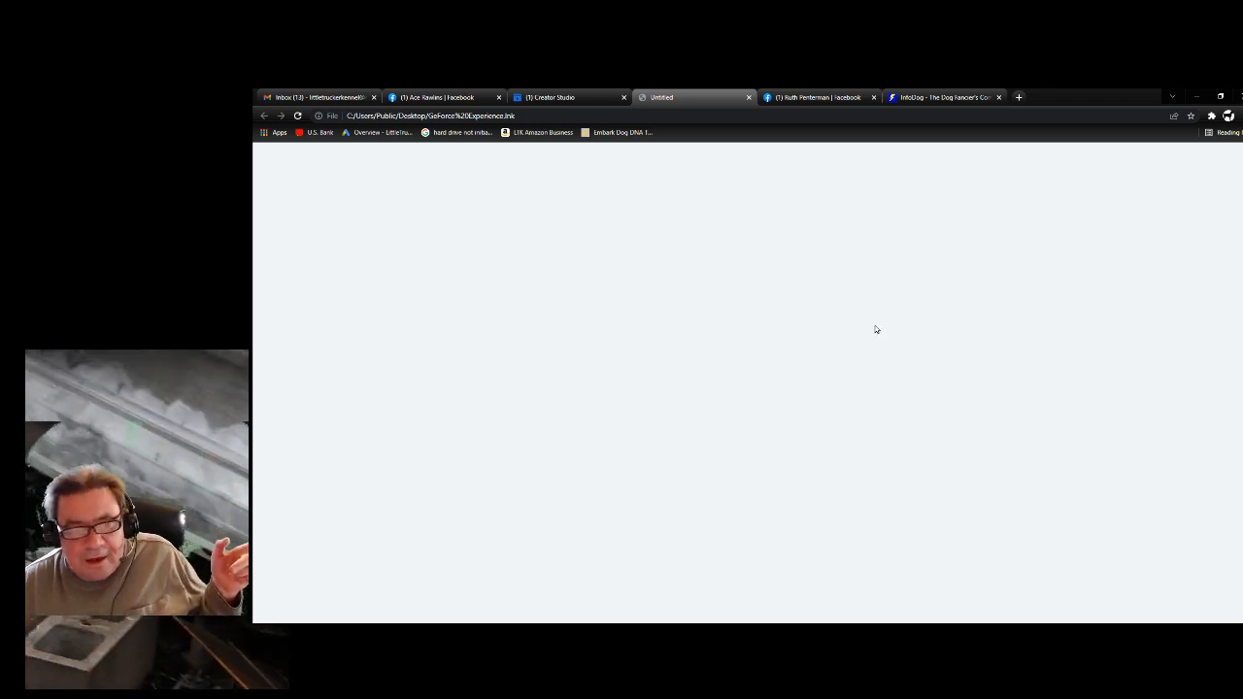
pyautogui.click(568, 97)
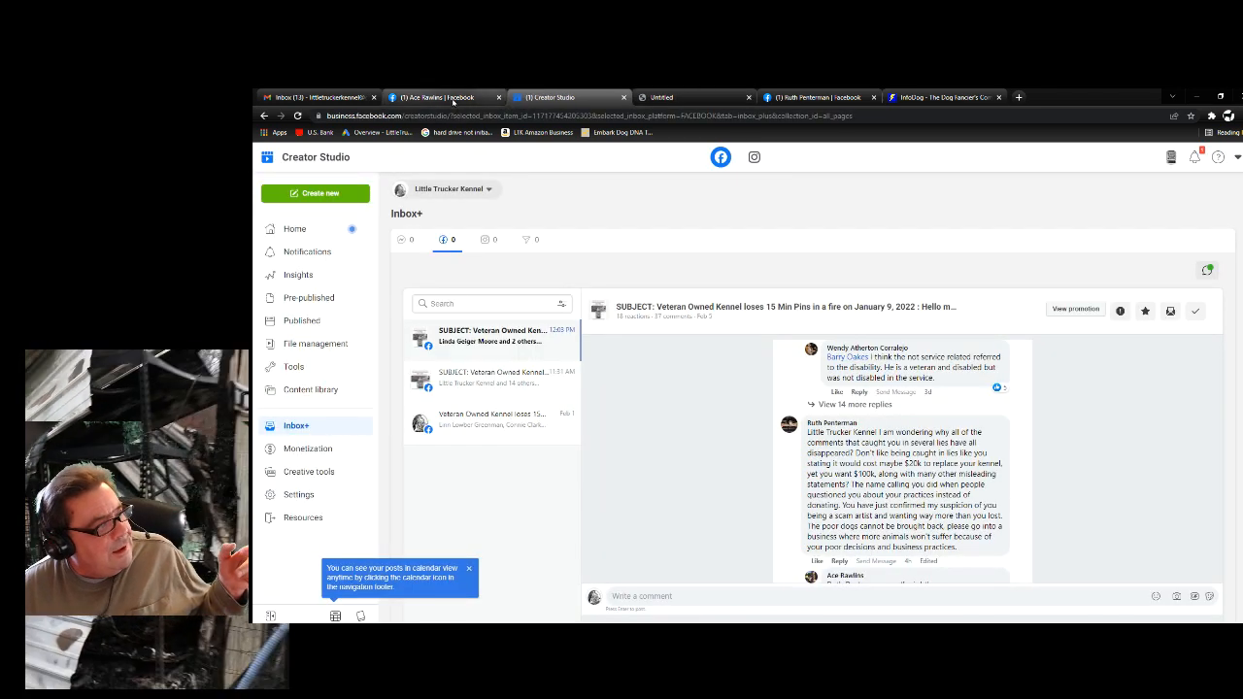
pyautogui.click(437, 97)
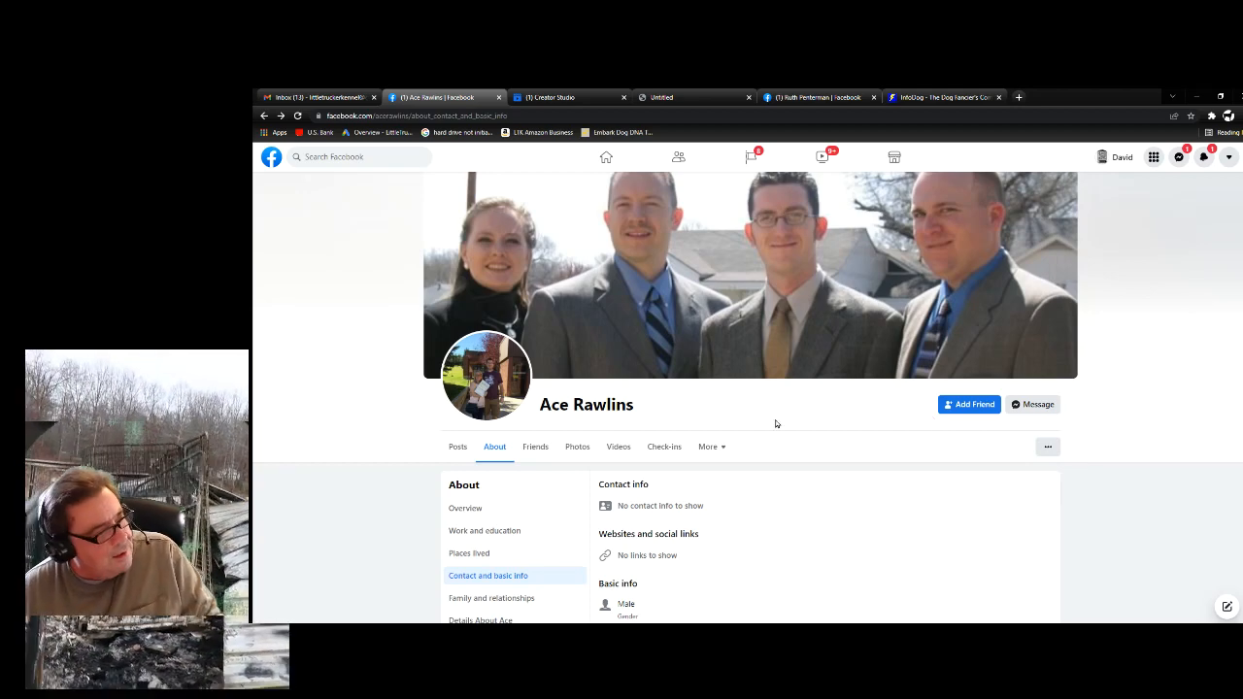
pyautogui.moveTo(777, 478)
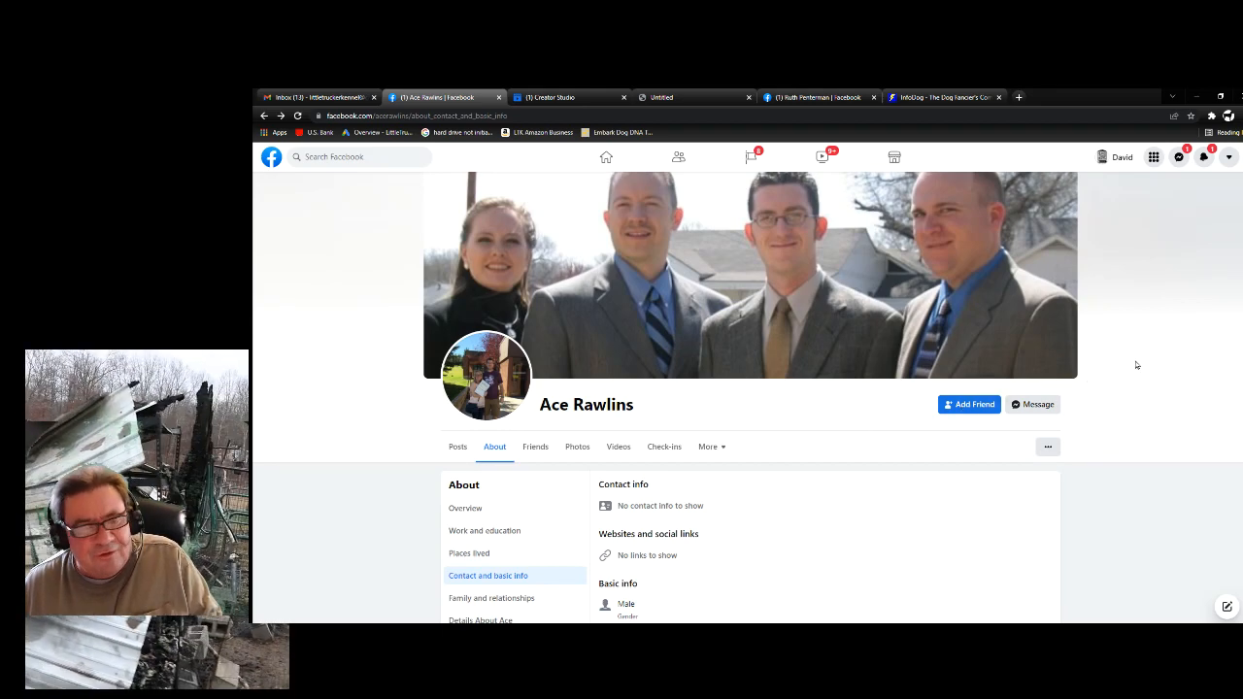
pyautogui.moveTo(1197, 346)
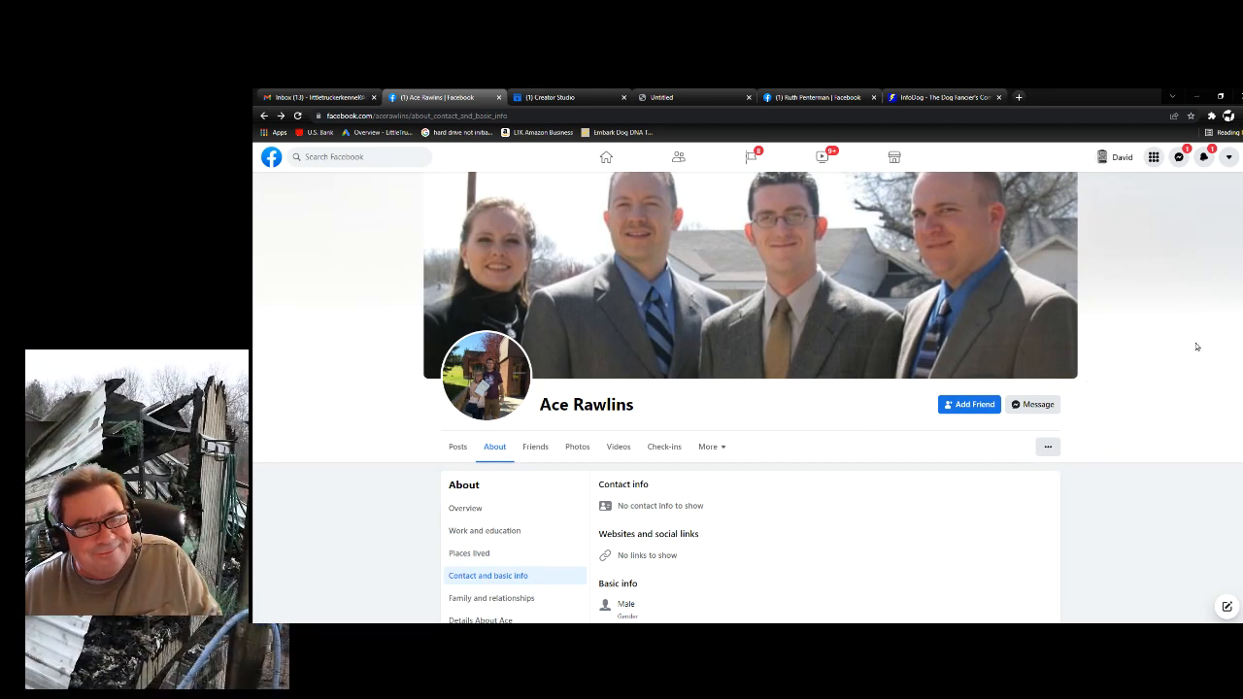